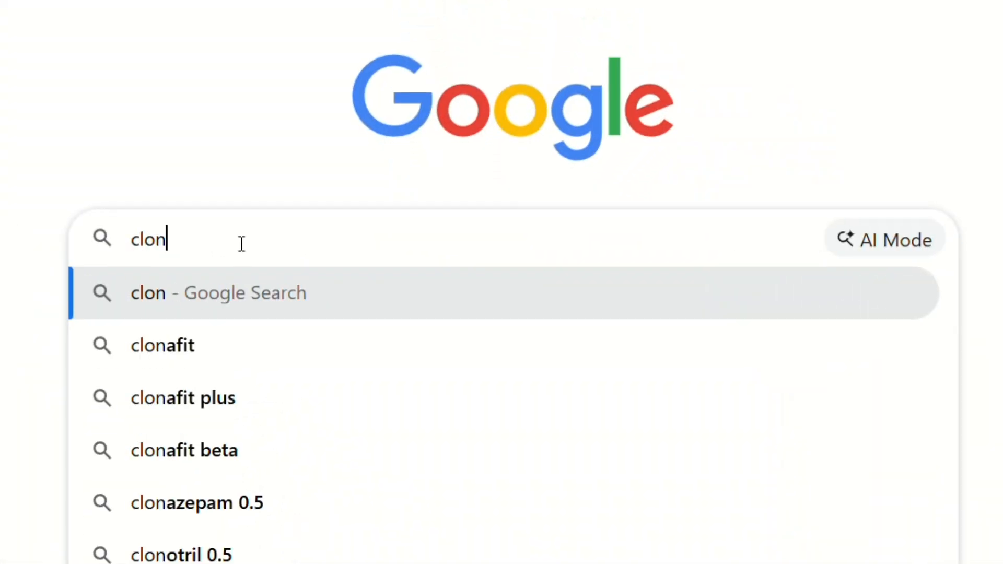
Search Google for 'clone viral ai' to reach the CloneViral site
{"action": "type", "text": "e viral ai"}
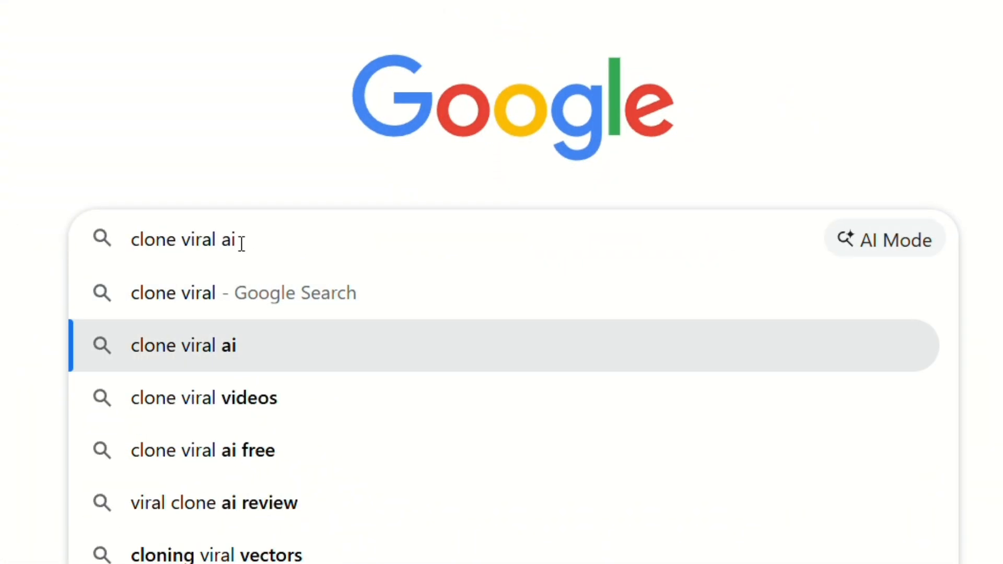
{"action": "key", "text": "Return"}
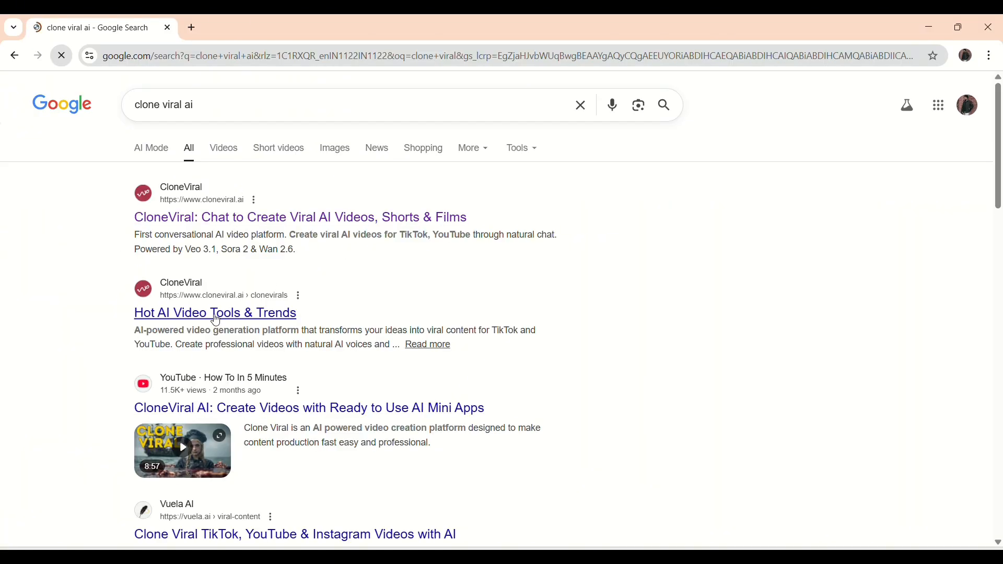
{"action": "mouse_move", "coordinate": [224, 238]}
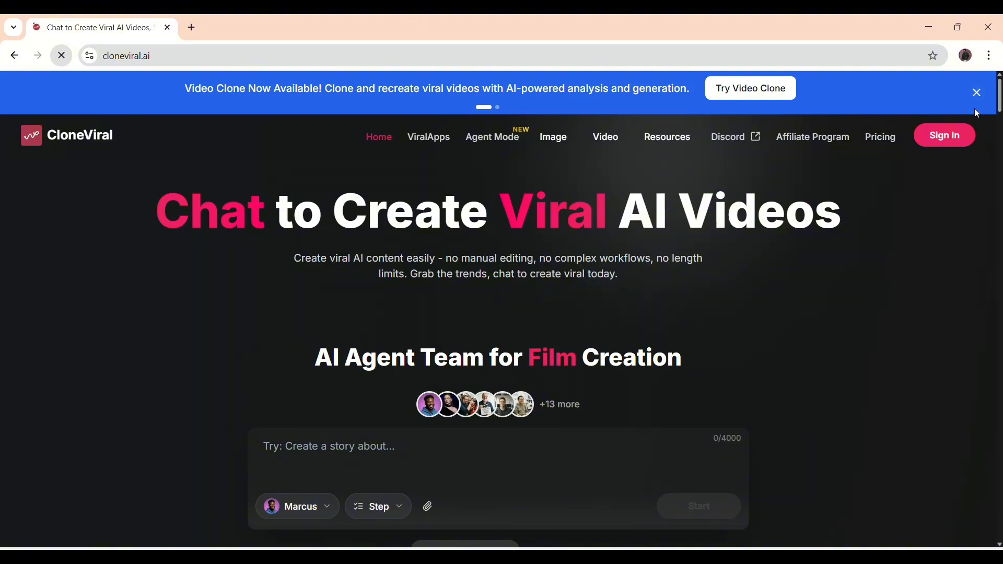
Dismiss the video clone announcement banner at the top of the home page
{"action": "left_click", "coordinate": [976, 92]}
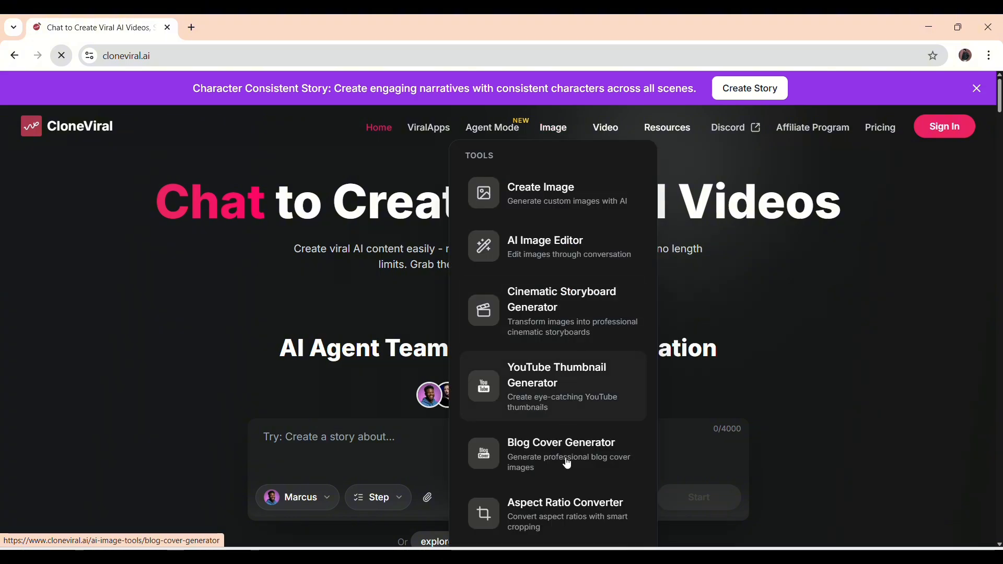
{"action": "left_click", "coordinate": [975, 88]}
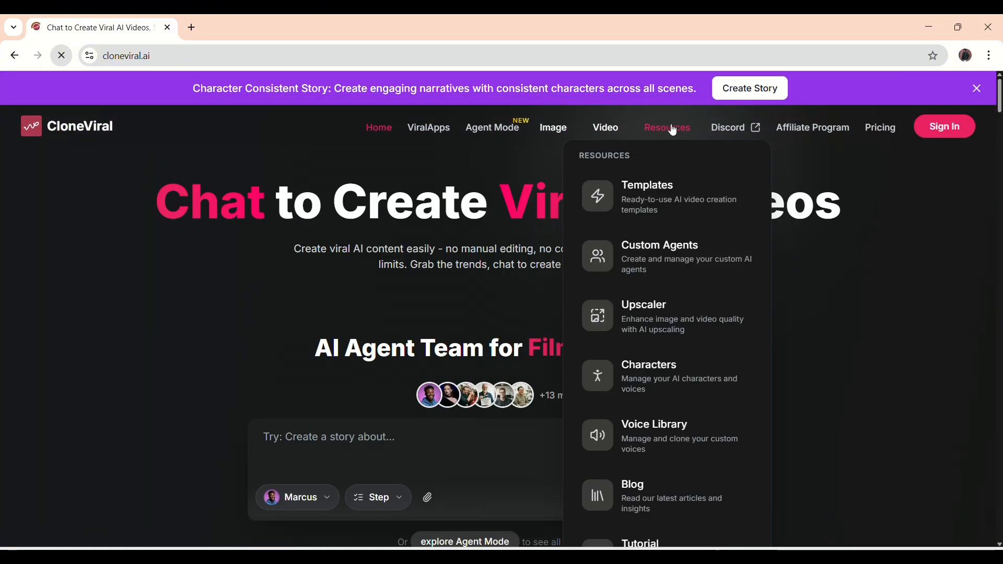
{"action": "mouse_move", "coordinate": [681, 303]}
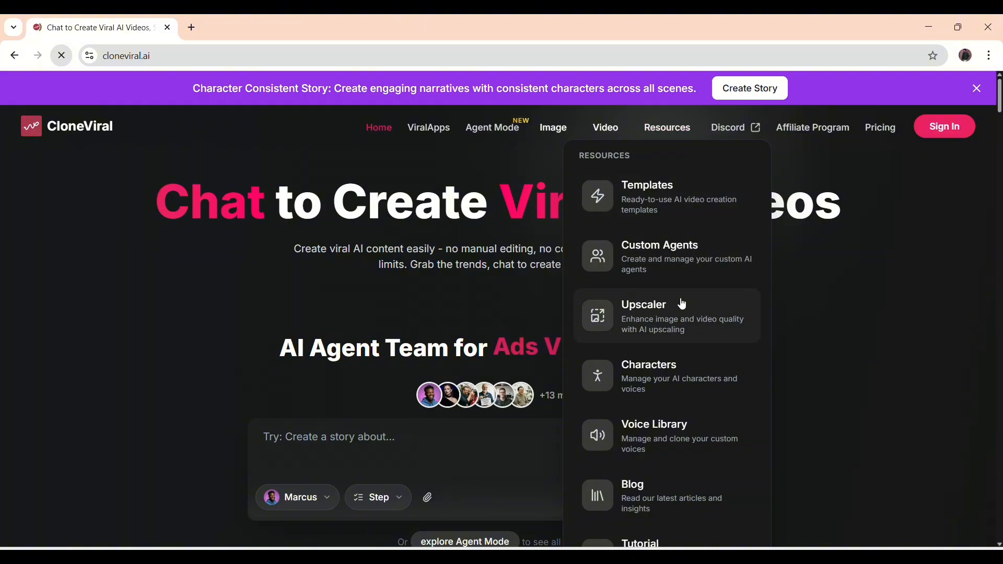
{"action": "left_click", "coordinate": [976, 88]}
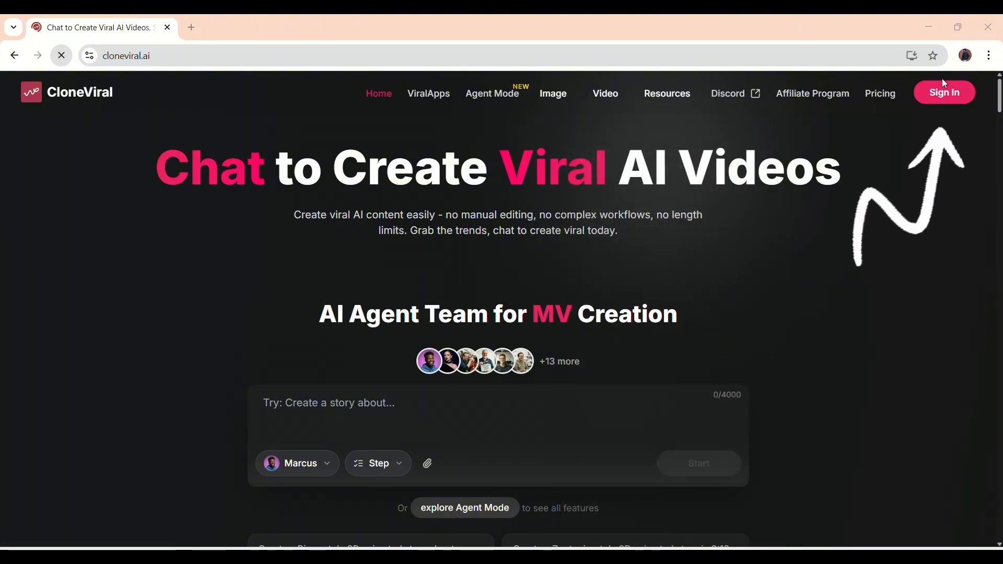
Sign in to CloneViral with a Google account from the Create account dialog
{"action": "left_click", "coordinate": [944, 93]}
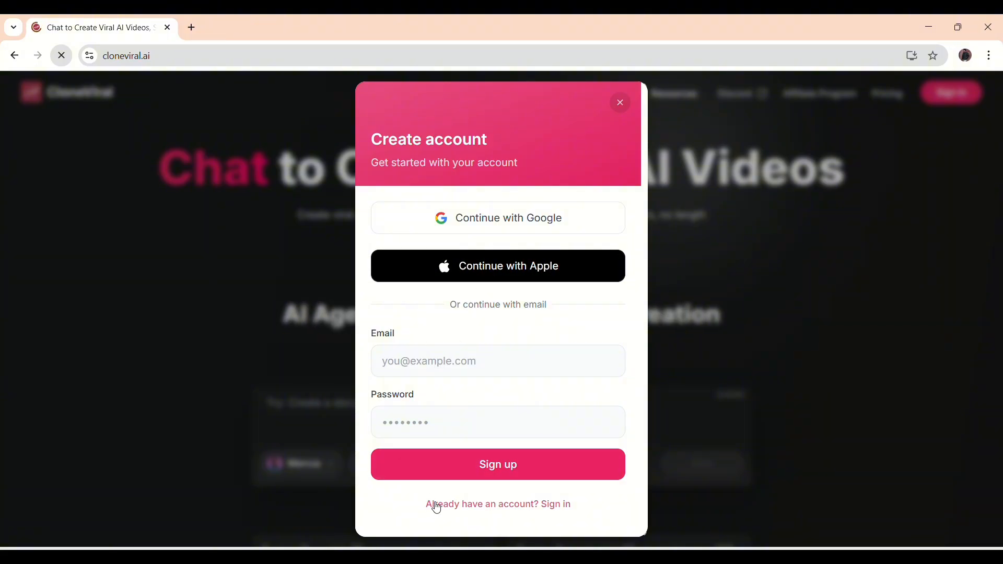
{"action": "mouse_move", "coordinate": [456, 229]}
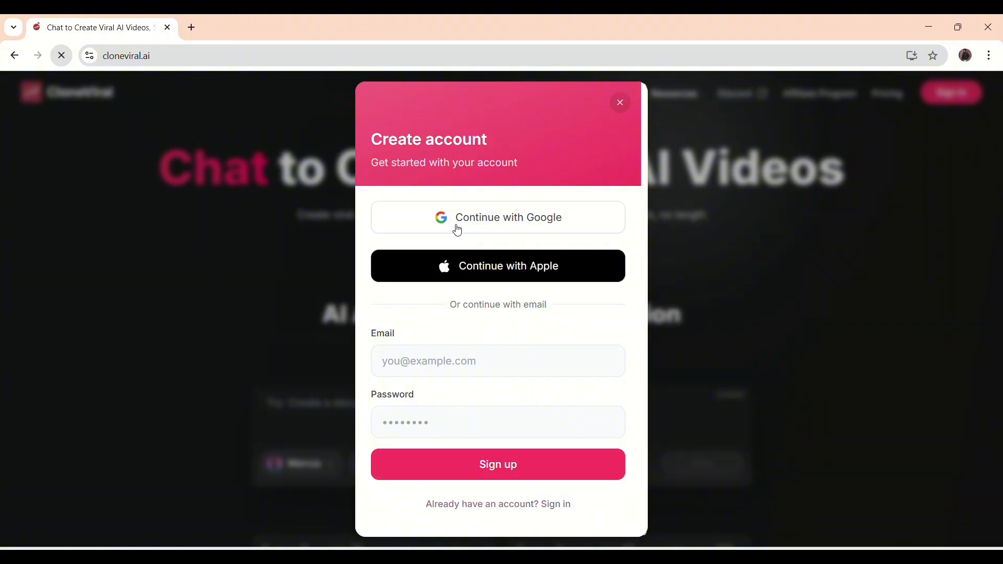
{"action": "left_click", "coordinate": [498, 217]}
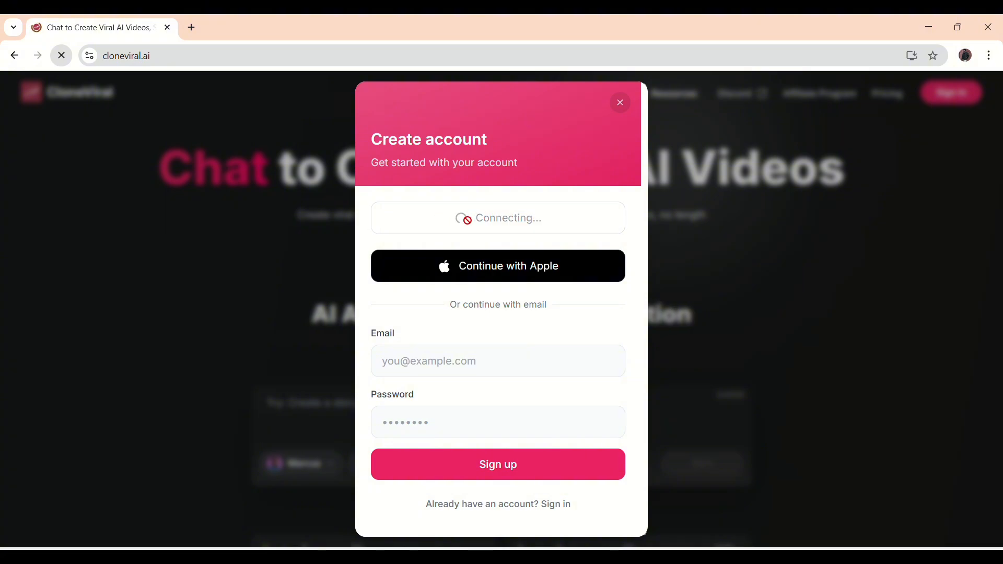
{"action": "left_click", "coordinate": [618, 102]}
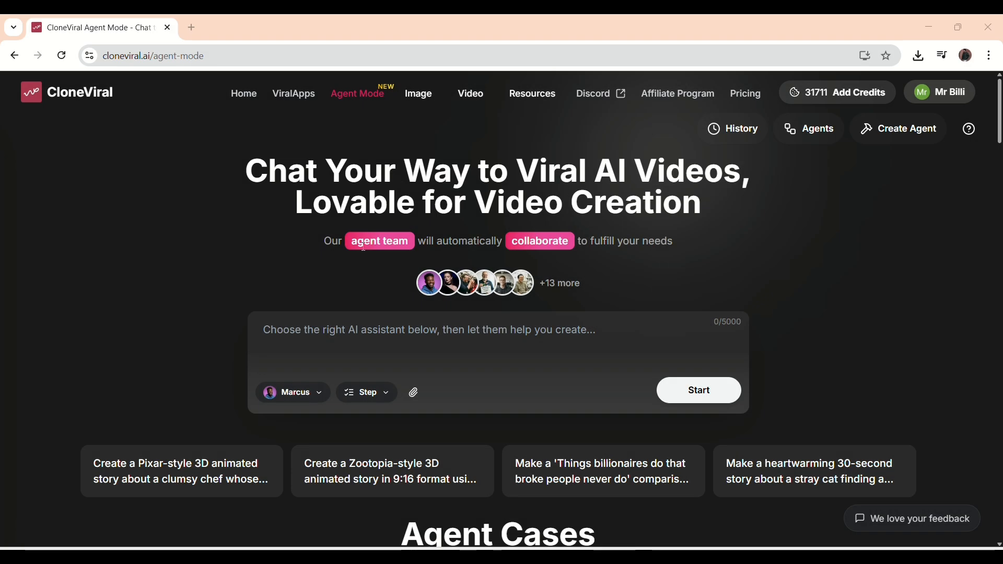
{"action": "mouse_move", "coordinate": [504, 257]}
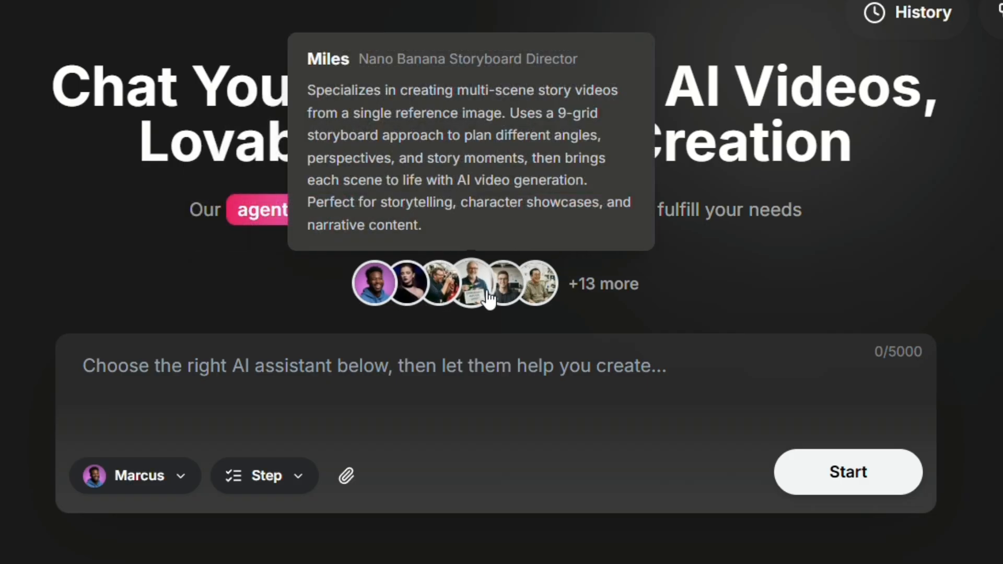
Browse the Agent Cases gallery including Nano Banana Storyboard Video
{"action": "scroll", "scroll_direction": "down", "scroll_amount": 3}
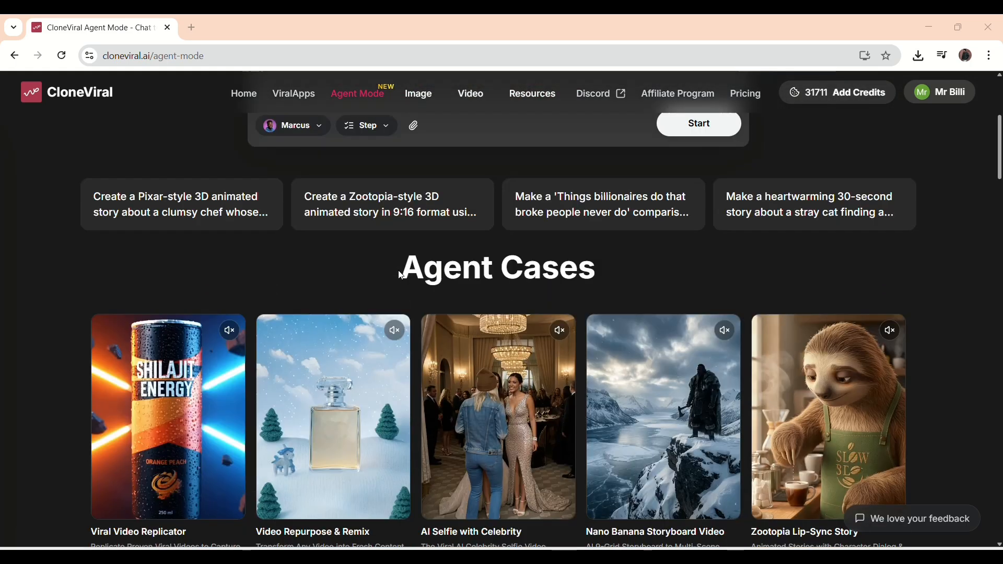
{"action": "scroll", "scroll_direction": "down", "scroll_amount": 3}
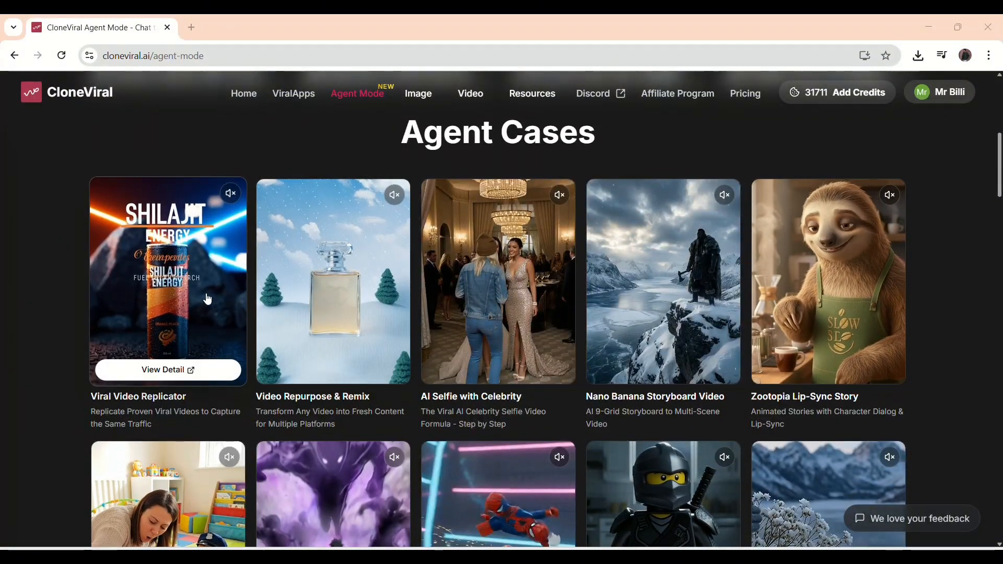
{"action": "mouse_move", "coordinate": [306, 301]}
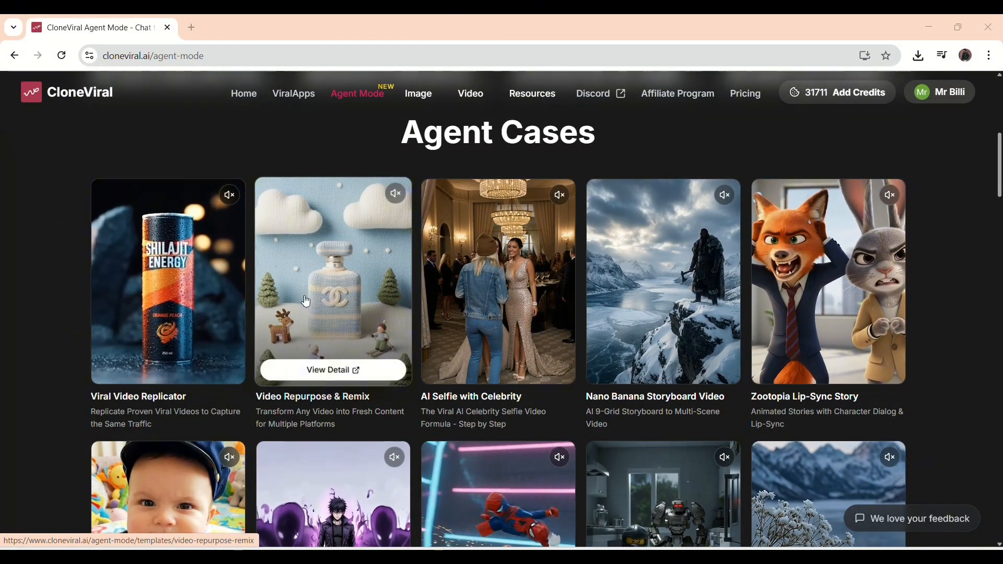
{"action": "mouse_move", "coordinate": [652, 275]}
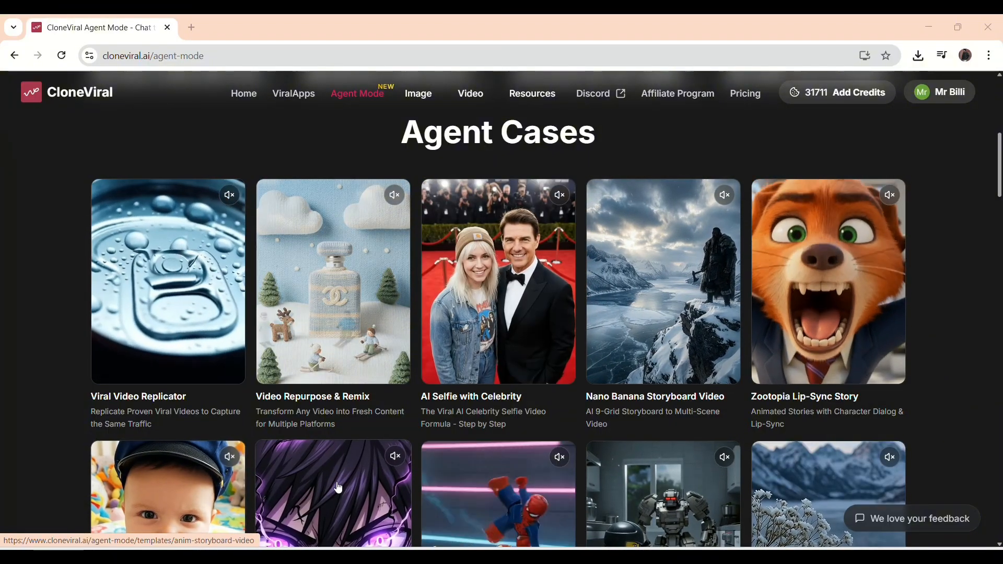
{"action": "scroll", "scroll_direction": "down", "scroll_amount": 3}
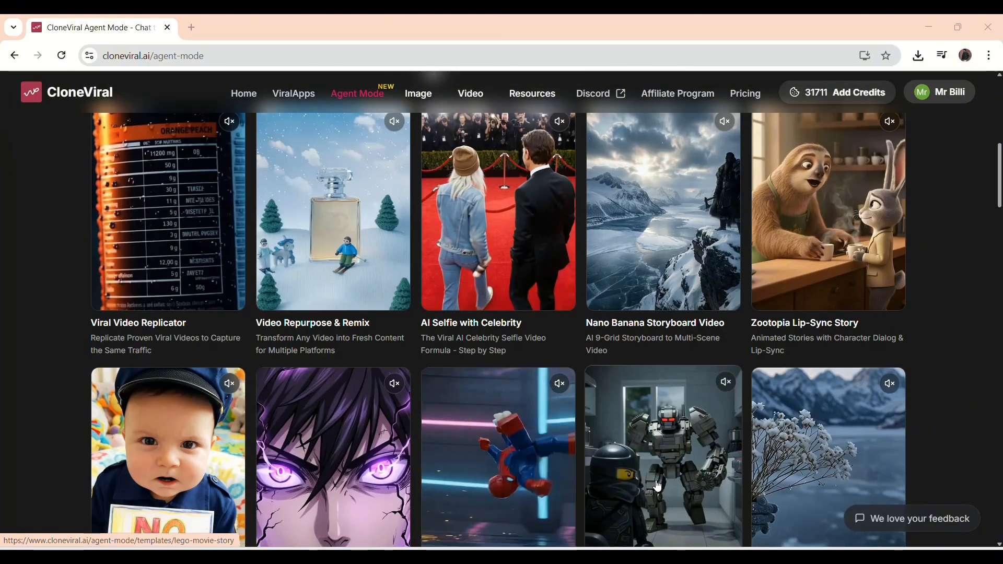
{"action": "scroll", "scroll_direction": "up", "scroll_amount": 3}
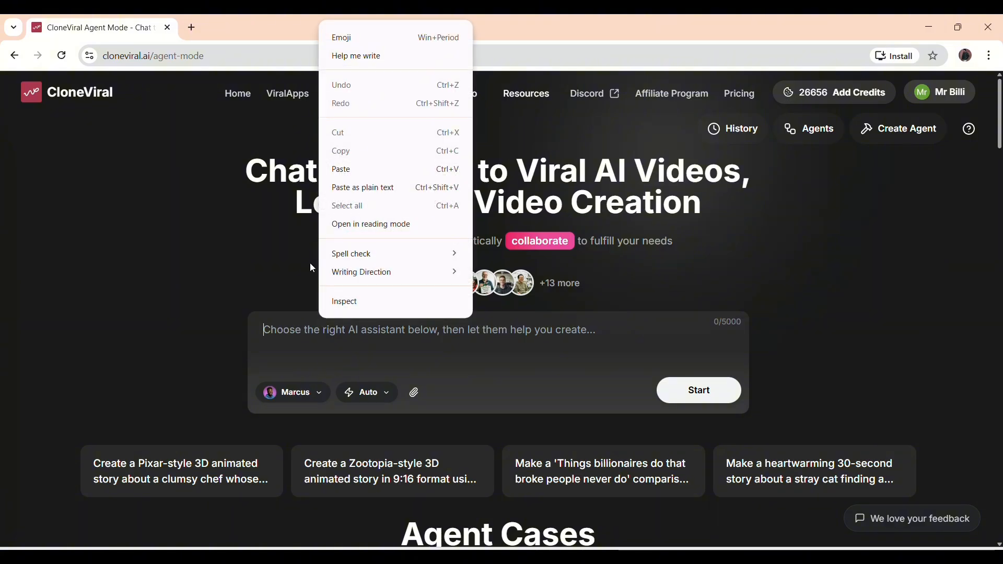
Paste the 1528-character photorealistic Viking warrior sword-practice prompt into the prompt box
{"action": "left_click", "coordinate": [341, 169]}
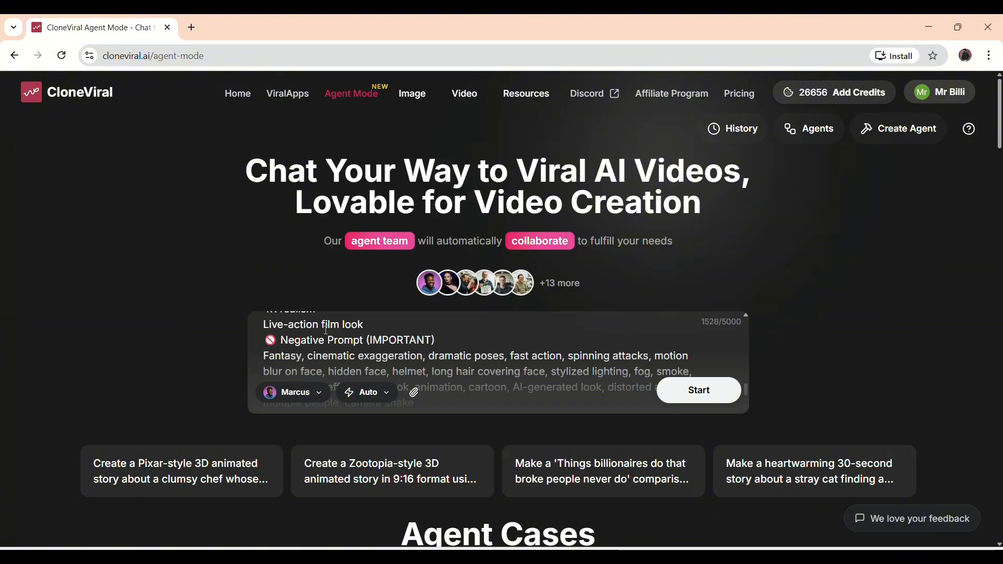
{"action": "key", "text": "ctrl+plus"}
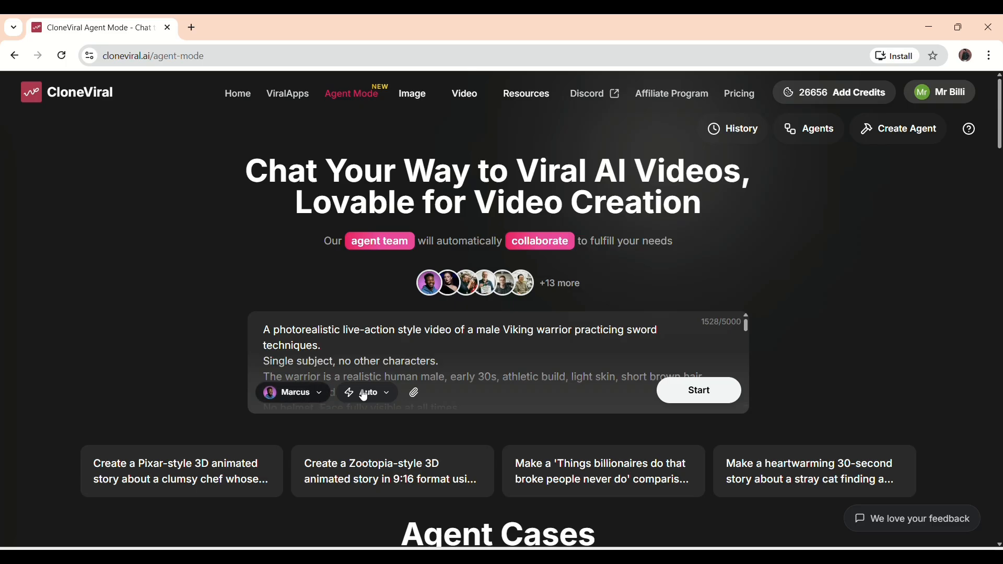
{"action": "left_click", "coordinate": [294, 392]}
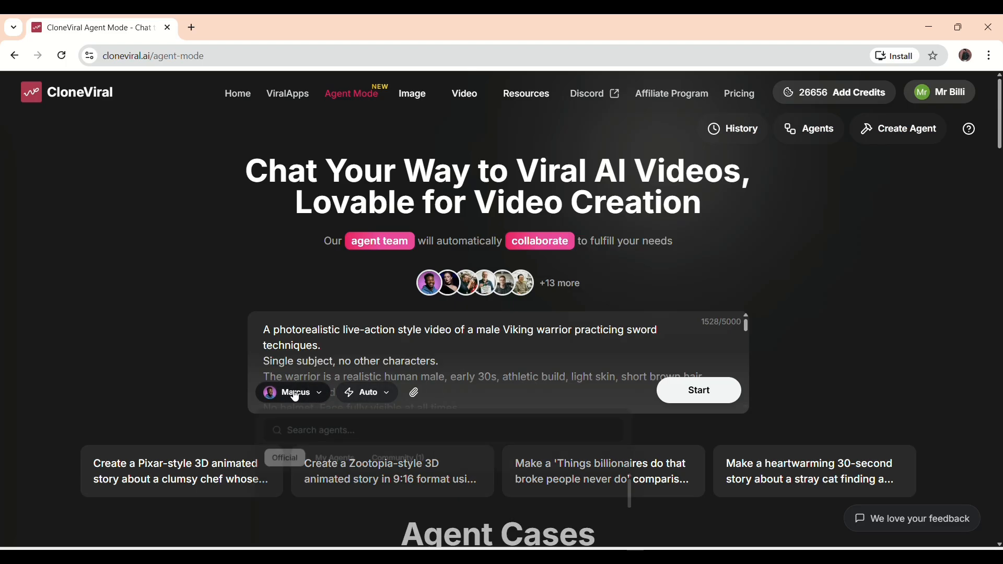
{"action": "left_click", "coordinate": [293, 392]}
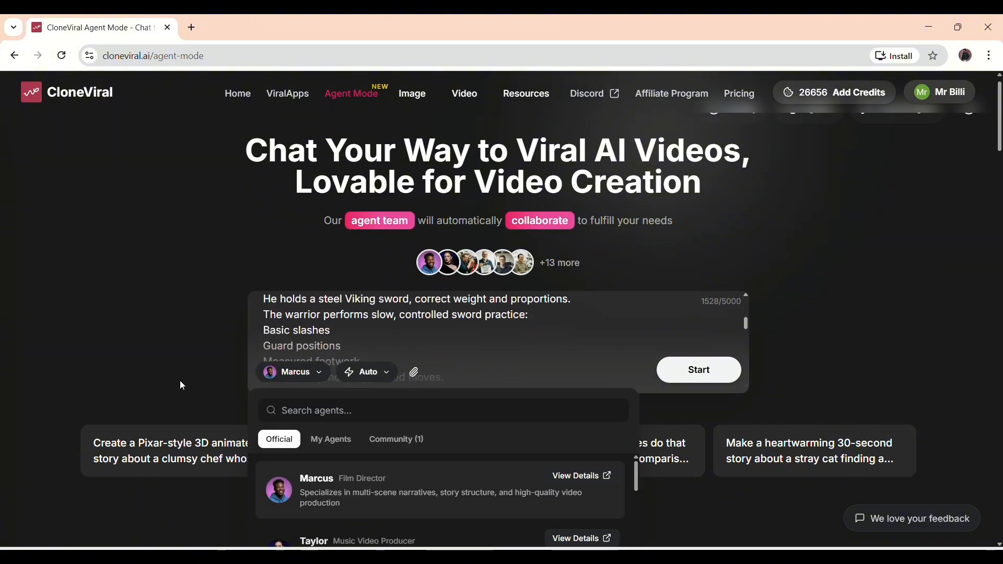
{"action": "scroll", "scroll_direction": "down", "scroll_amount": 3}
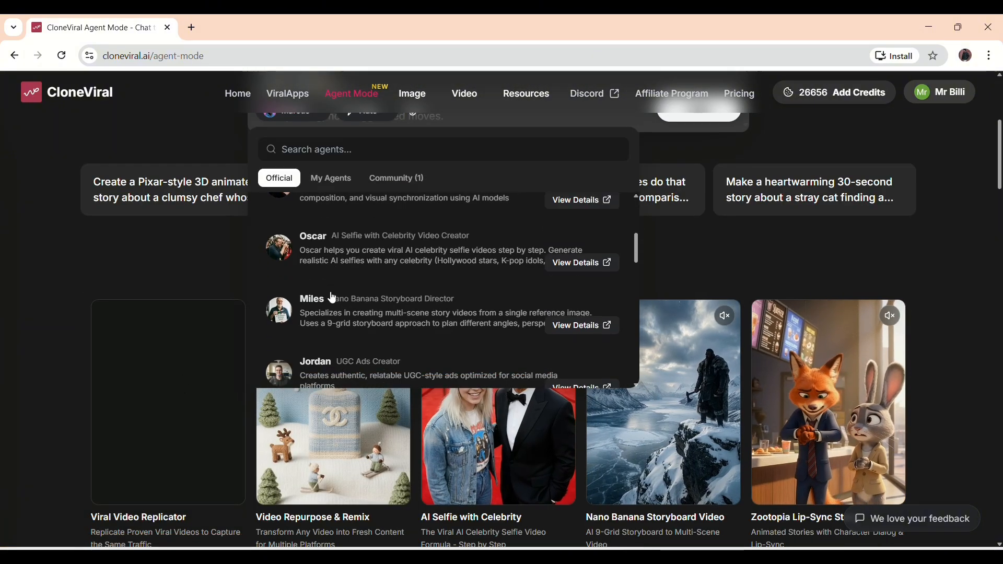
{"action": "scroll", "scroll_direction": "down", "scroll_amount": 3}
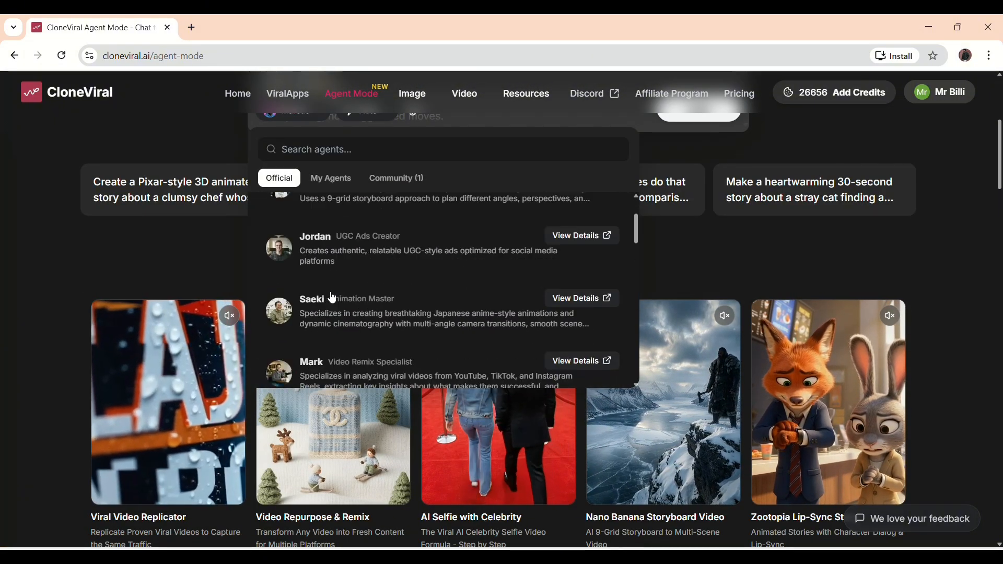
{"action": "scroll", "scroll_direction": "up", "scroll_amount": 3}
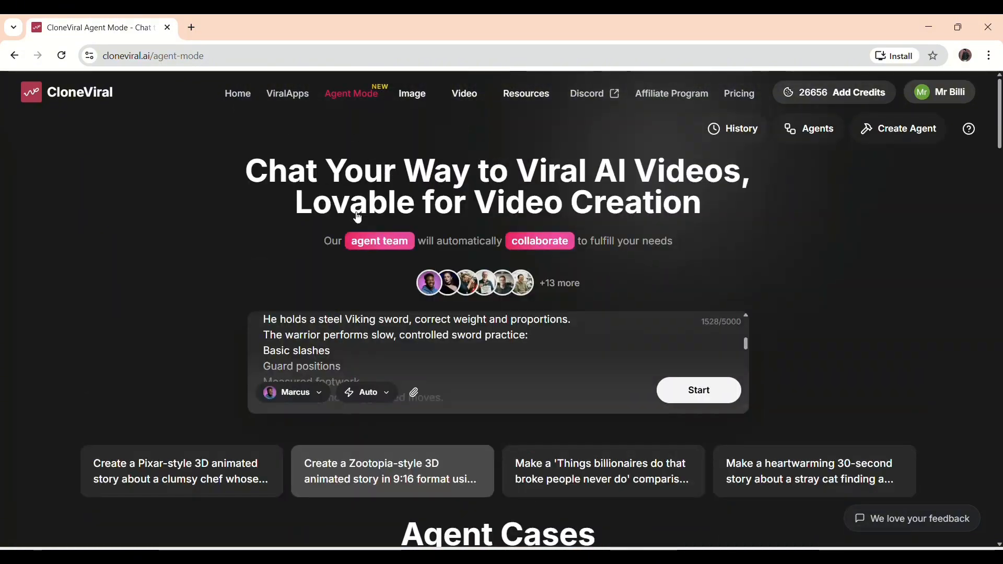
{"action": "left_click", "coordinate": [368, 392]}
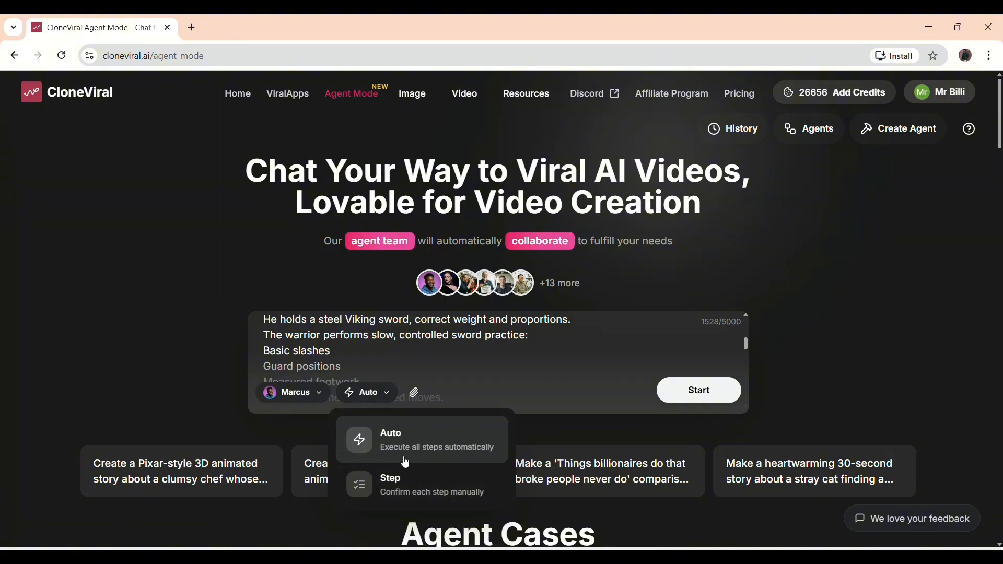
{"action": "mouse_move", "coordinate": [397, 483]}
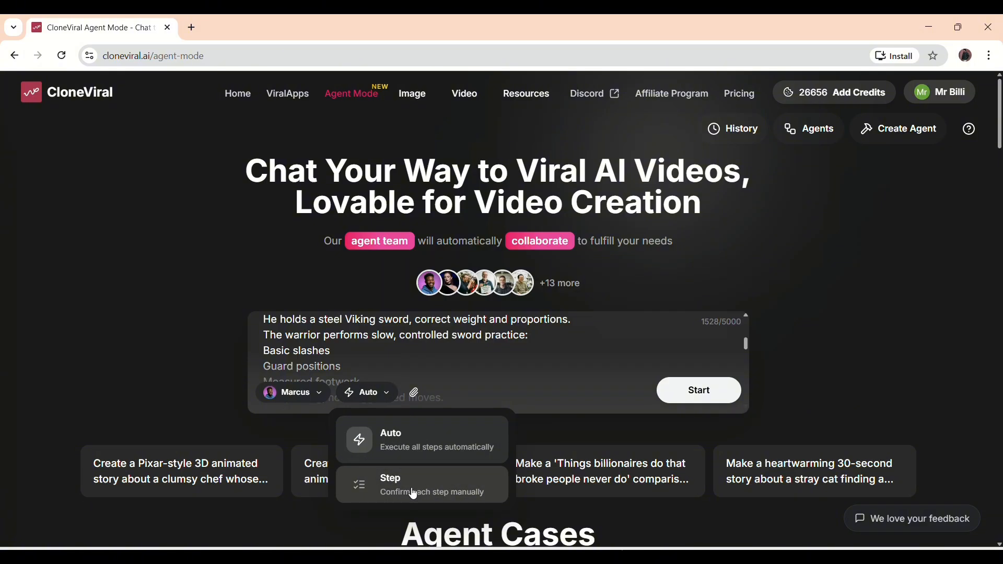
{"action": "mouse_move", "coordinate": [393, 441]}
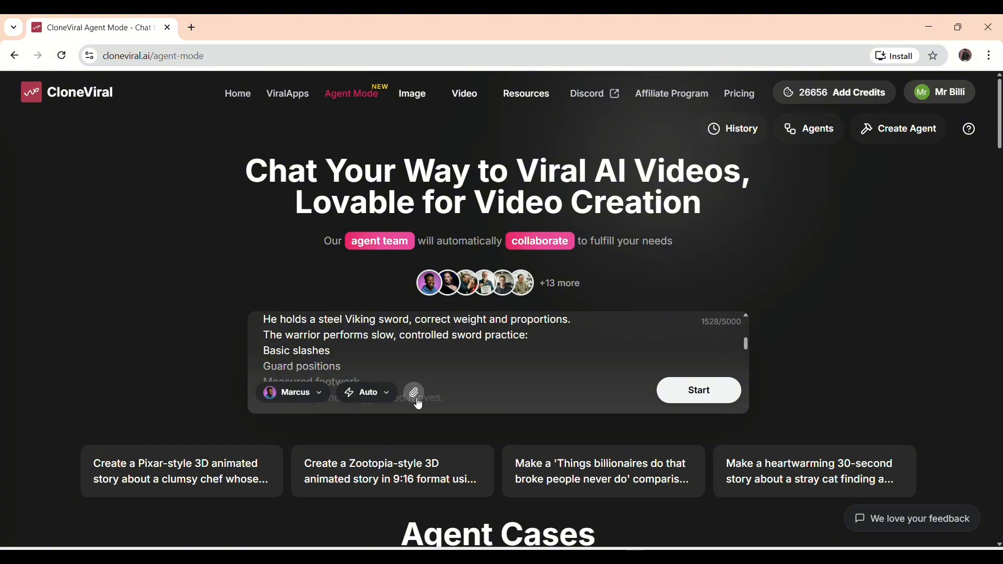
{"action": "mouse_move", "coordinate": [696, 389]}
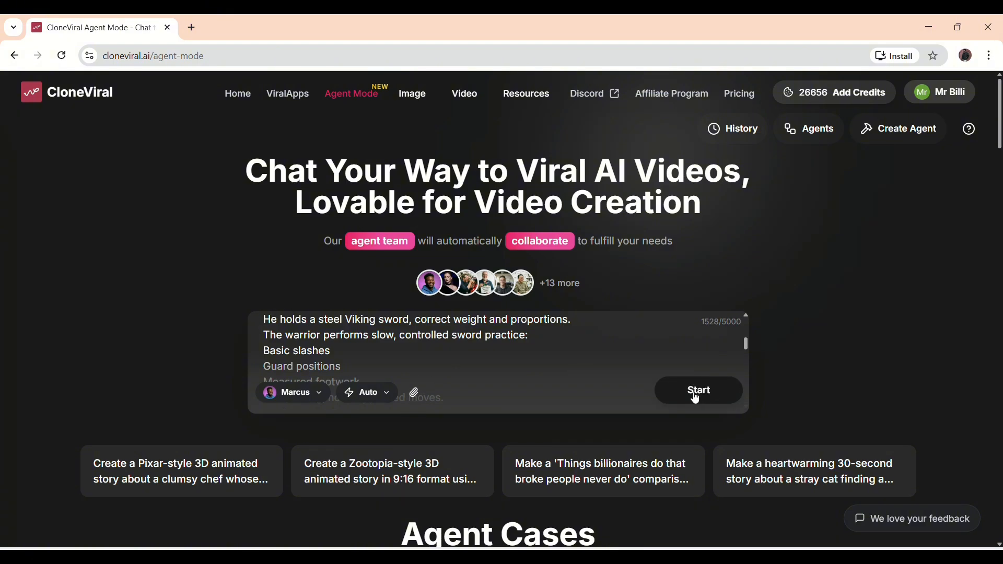
Submit the Viking warrior prompt to the Marcus Film Director agent
{"action": "left_click", "coordinate": [698, 389]}
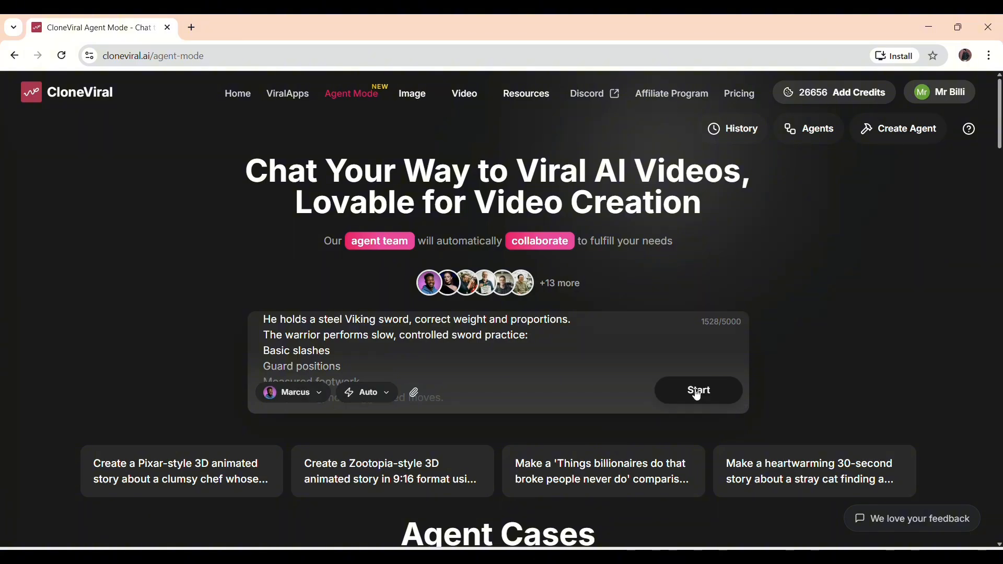
{"action": "left_click", "coordinate": [697, 390]}
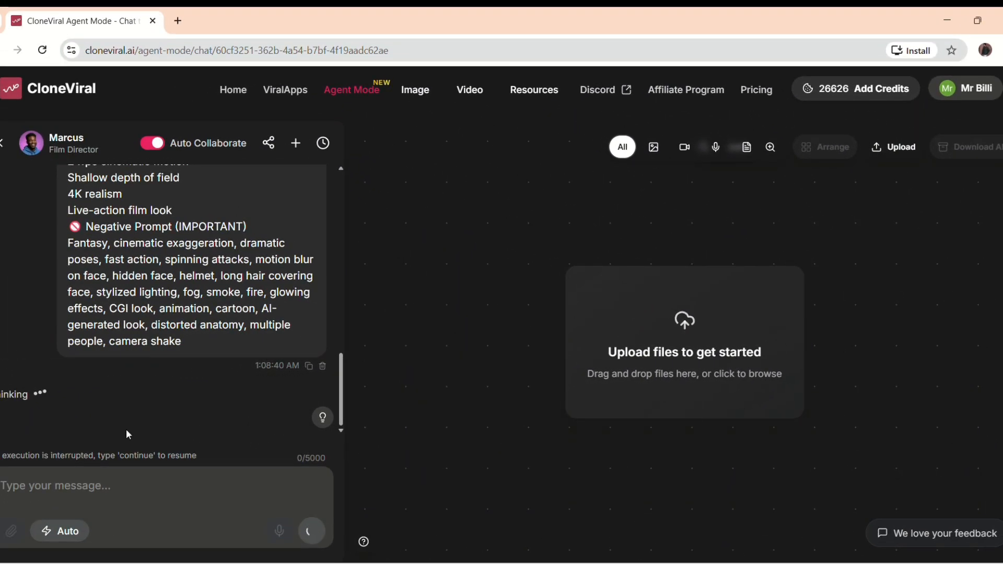
{"action": "mouse_move", "coordinate": [76, 414]}
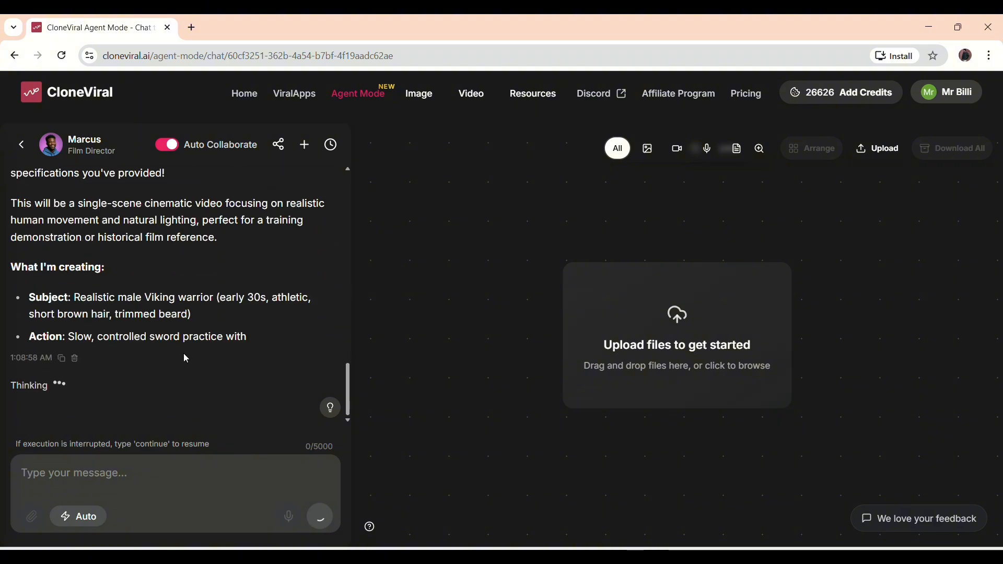
Review Marcus's creation plan for the 10-second Viking video as task planning begins
{"action": "scroll", "scroll_direction": "down", "scroll_amount": 3}
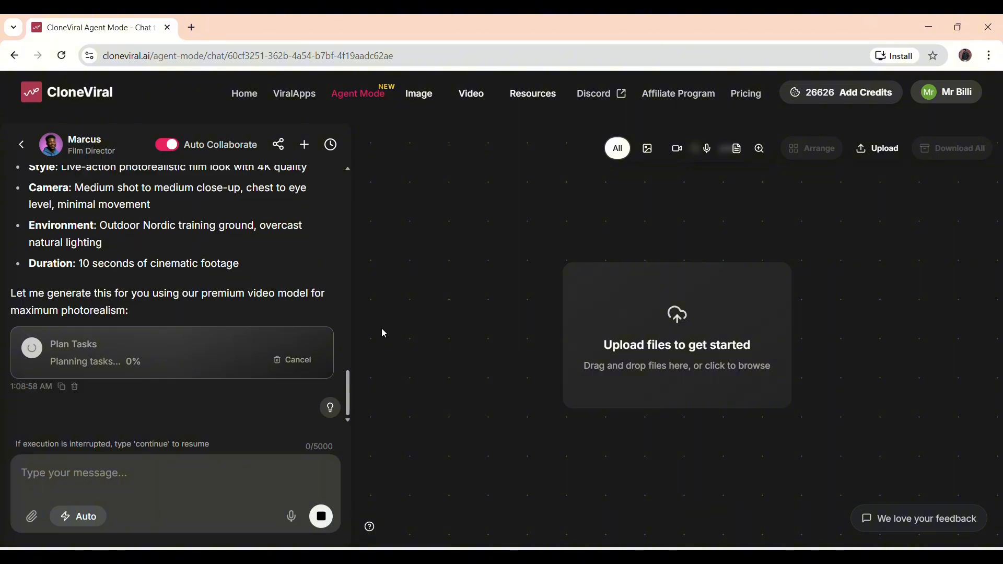
{"action": "mouse_move", "coordinate": [146, 374]}
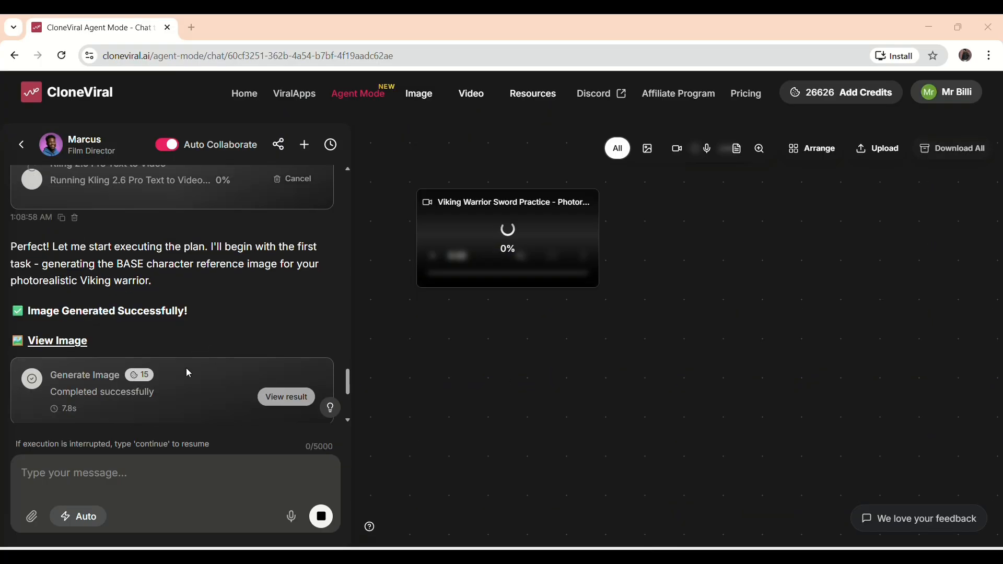
Check the generated BASE Viking warrior character reference image in the chat
{"action": "scroll", "scroll_direction": "down", "scroll_amount": 3}
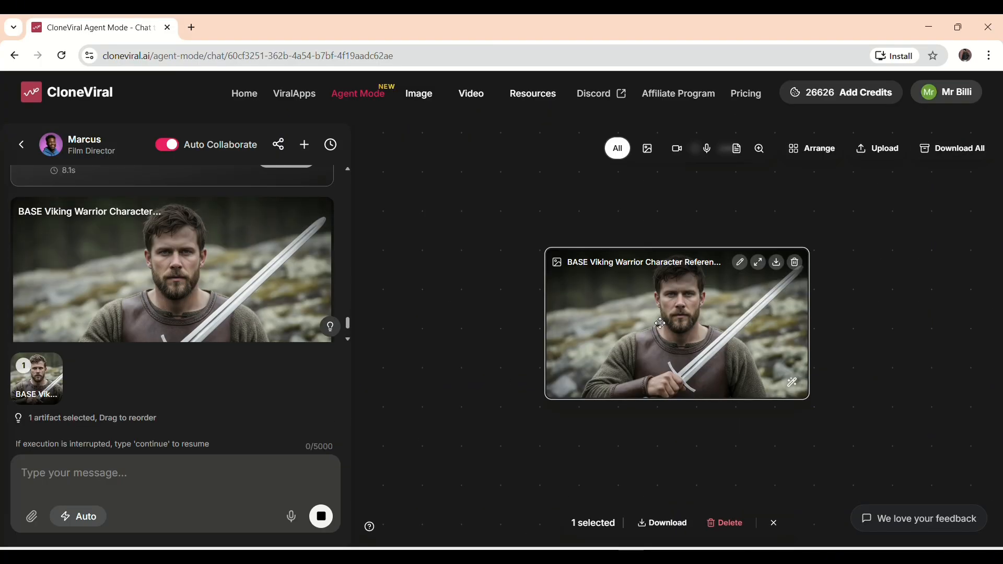
{"action": "mouse_move", "coordinate": [70, 364]}
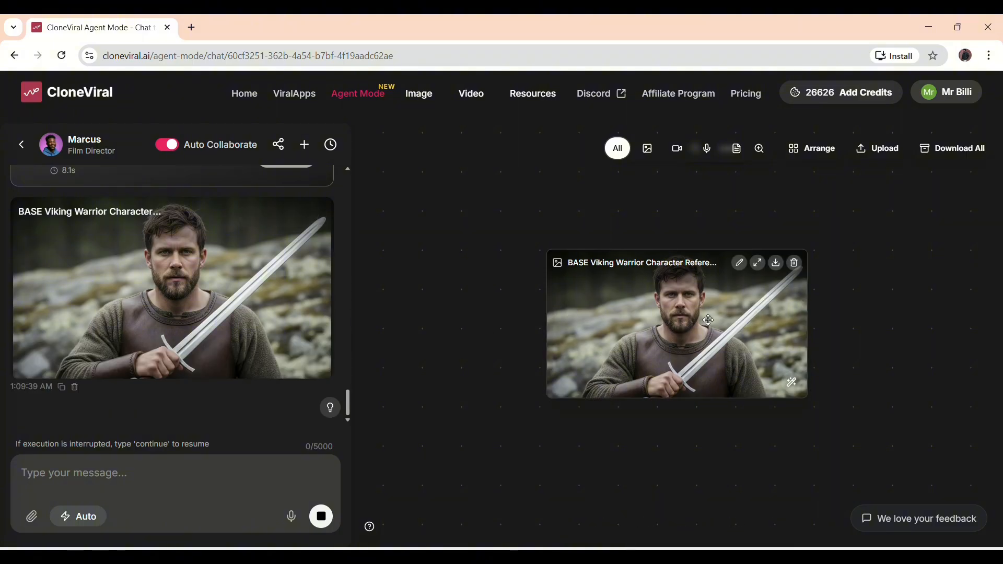
{"action": "mouse_move", "coordinate": [390, 321]}
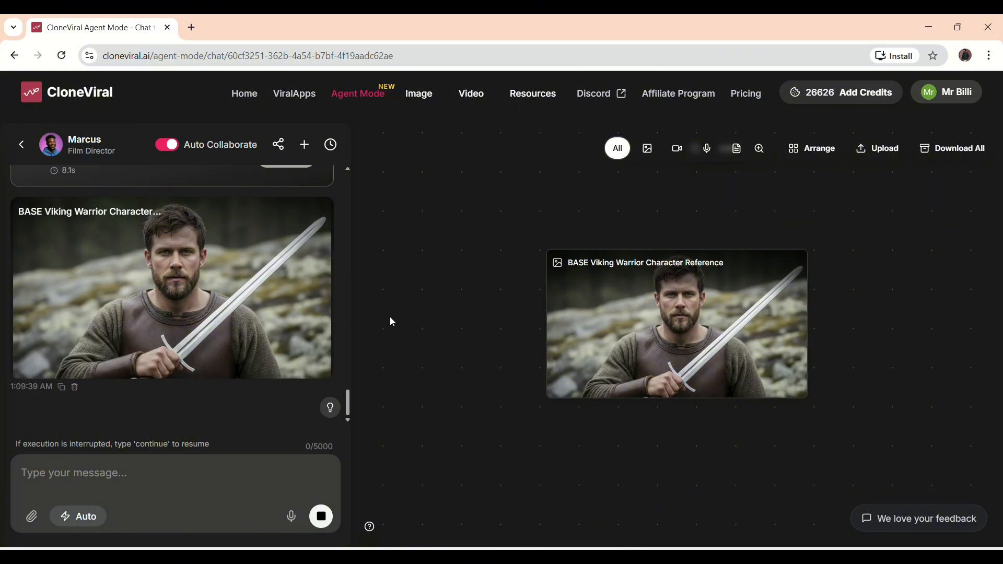
{"action": "mouse_move", "coordinate": [420, 156]}
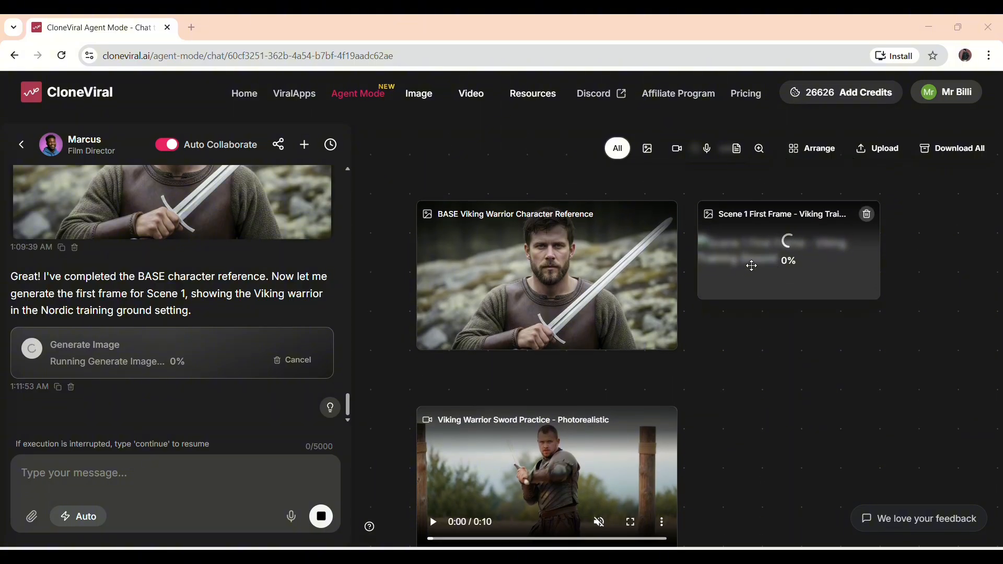
{"action": "mouse_move", "coordinate": [218, 261]}
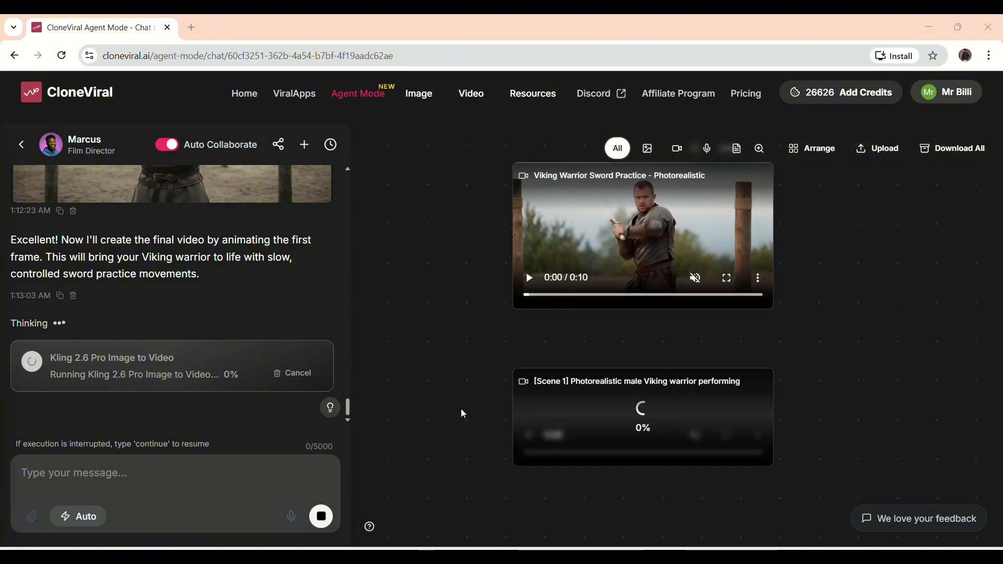
Follow the Scene 1 Viking forest encounter video generation with Kling 2.6 Pro
{"action": "scroll", "scroll_direction": "up", "scroll_amount": 3}
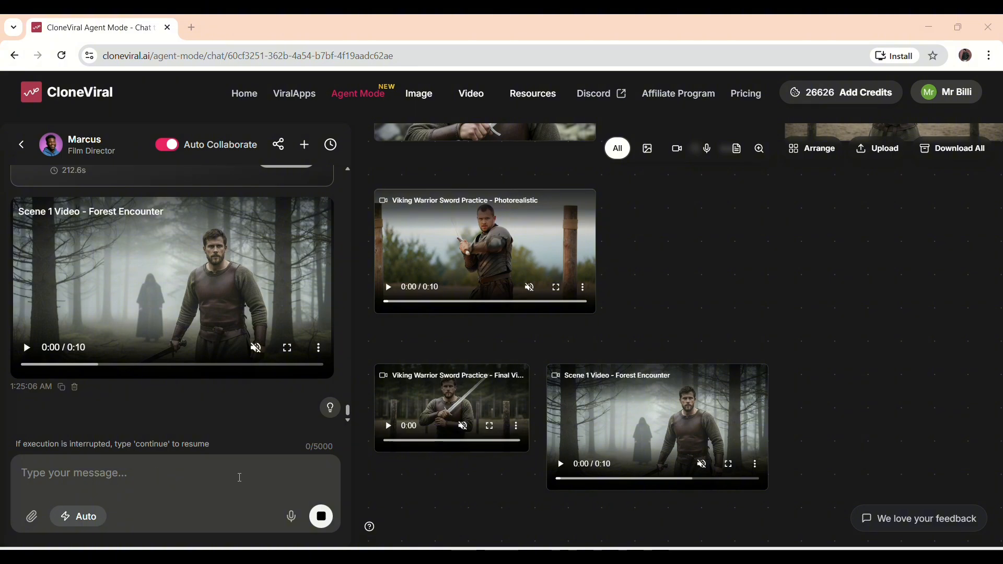
{"action": "mouse_move", "coordinate": [263, 395]}
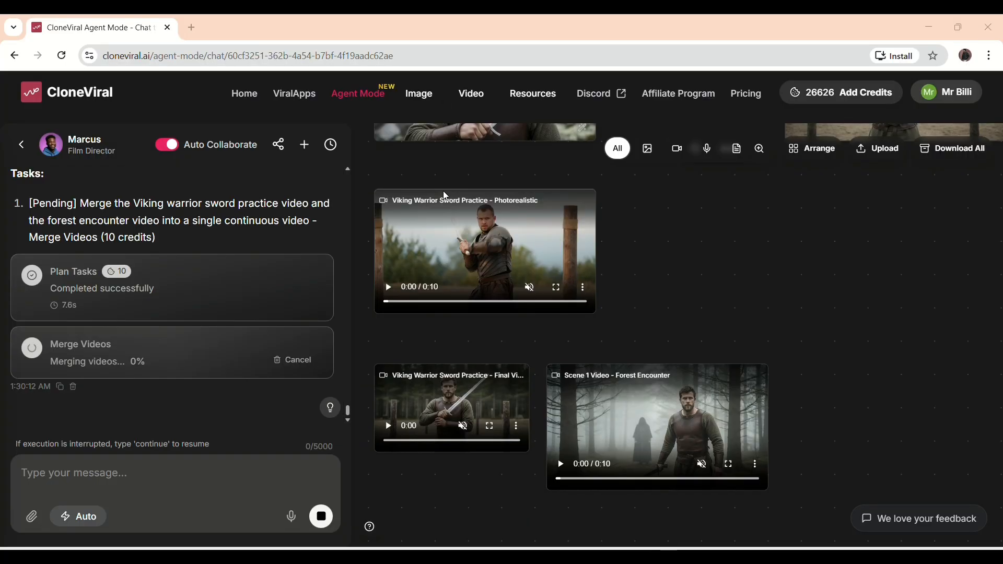
{"action": "mouse_move", "coordinate": [433, 365]}
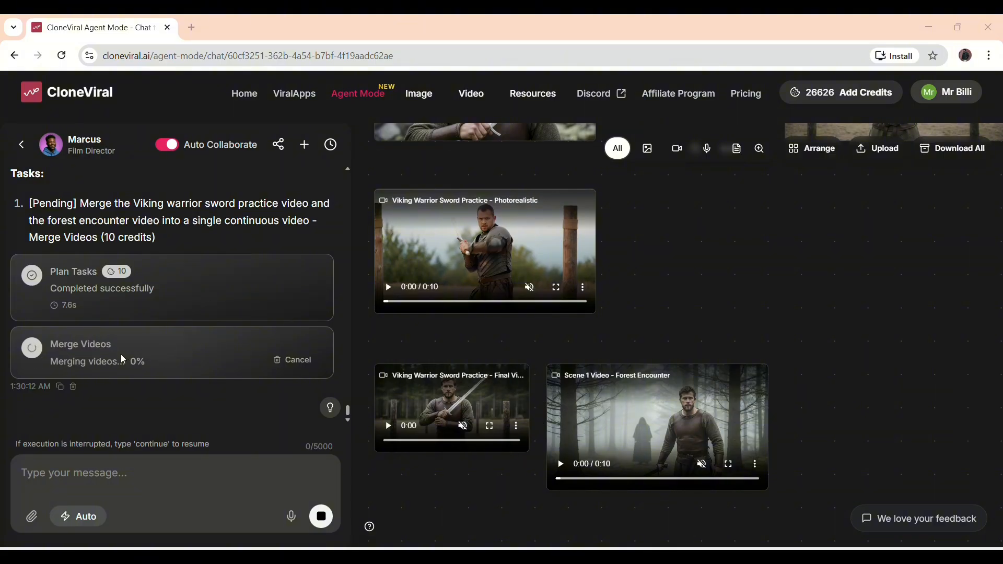
{"action": "mouse_move", "coordinate": [536, 406]}
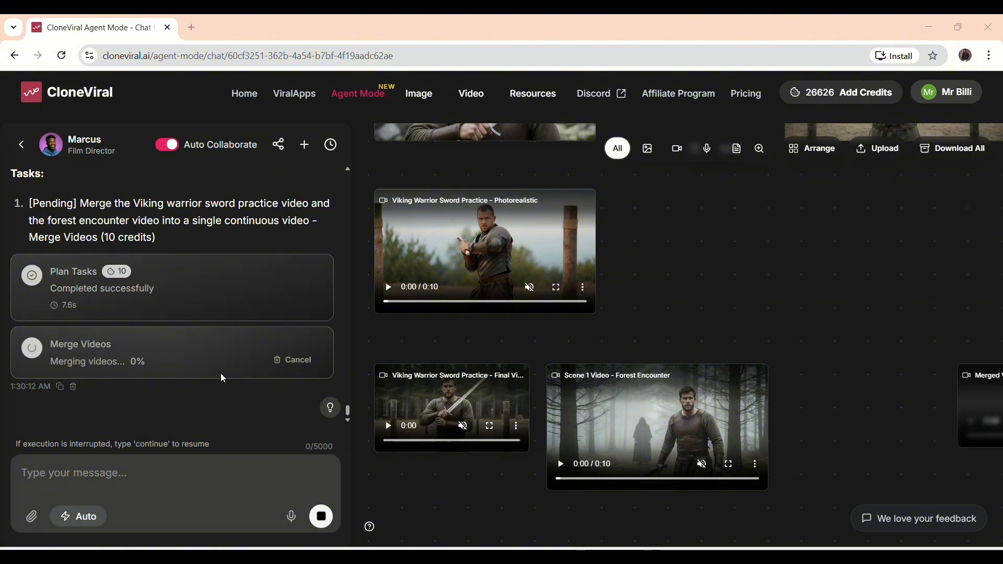
{"action": "mouse_move", "coordinate": [134, 373]}
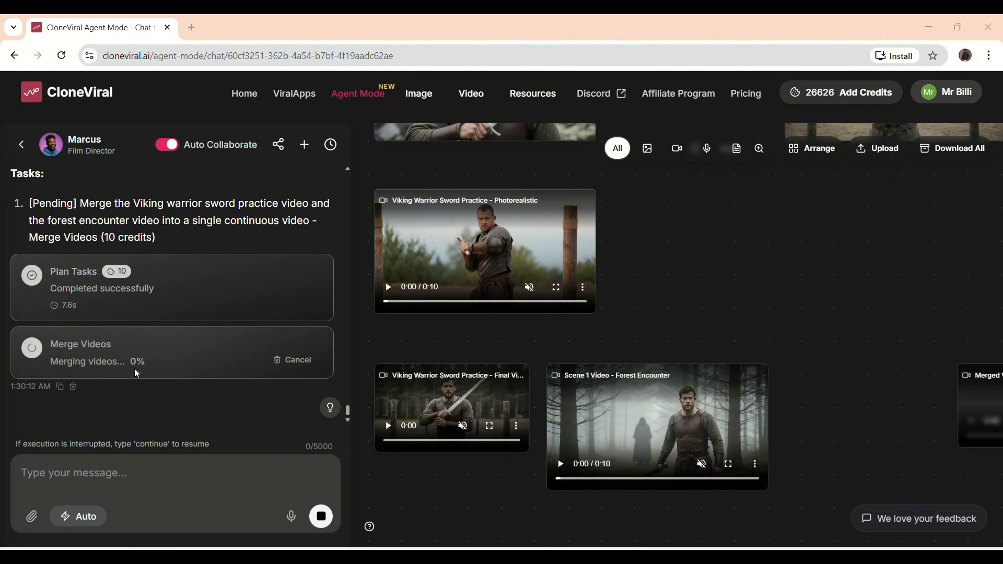
{"action": "mouse_move", "coordinate": [148, 367]}
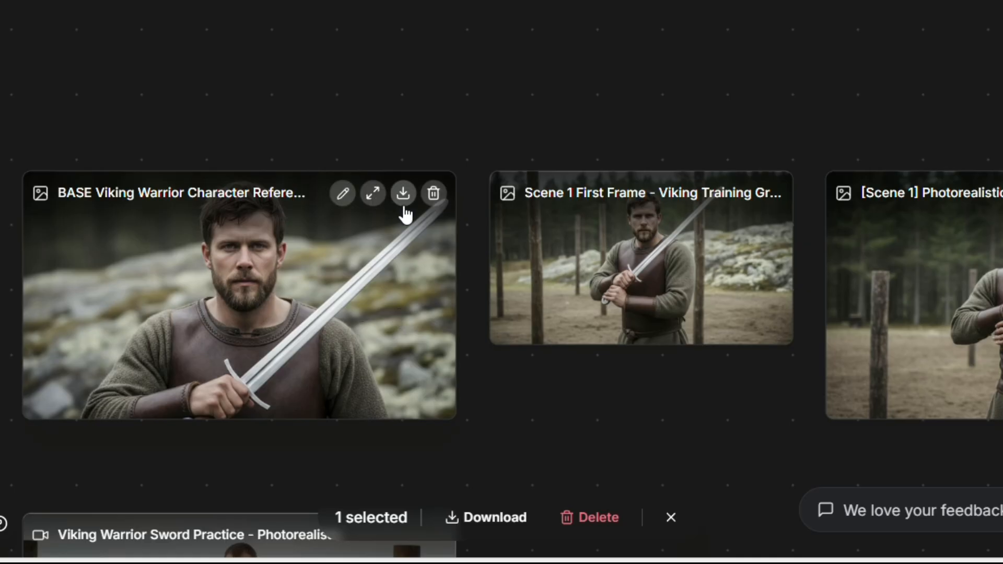
{"action": "mouse_move", "coordinate": [435, 192]}
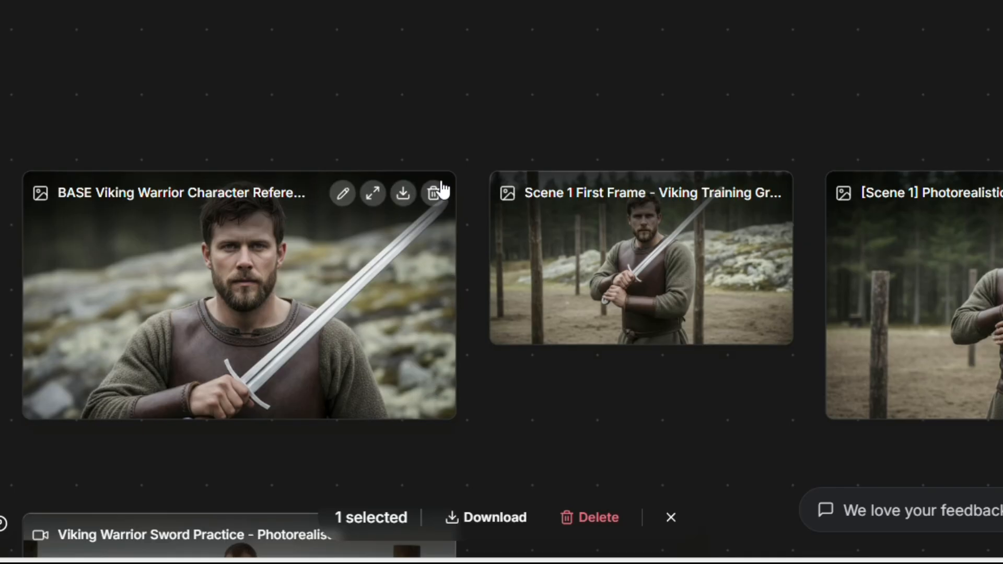
{"action": "mouse_move", "coordinate": [739, 194]}
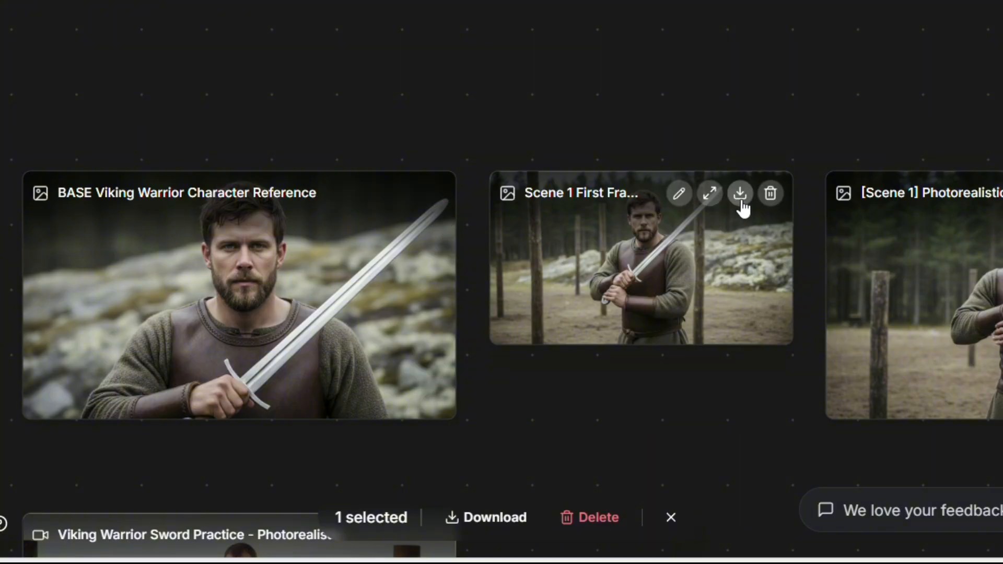
{"action": "mouse_move", "coordinate": [639, 206]}
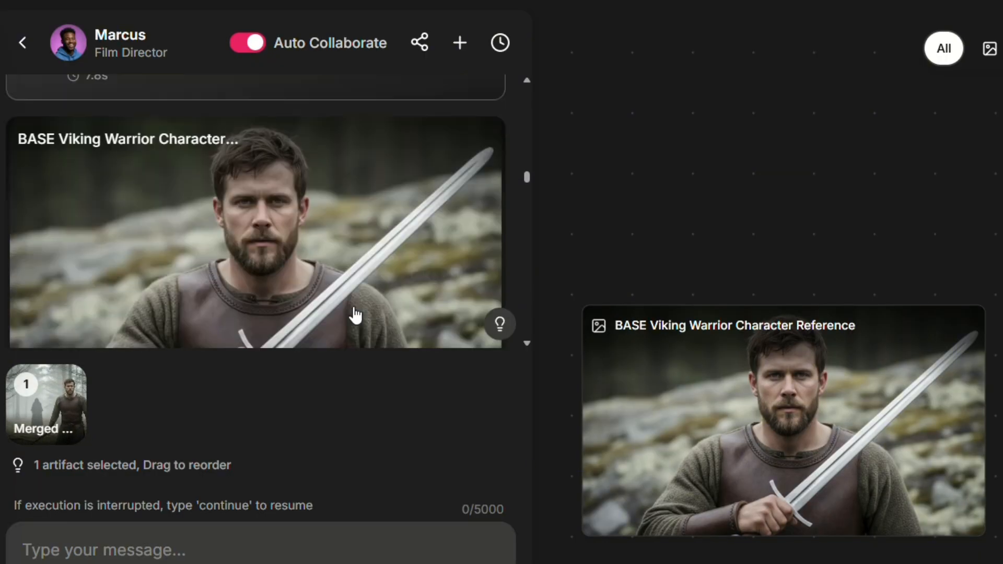
Scroll the chat back to the original Viking warrior prompt beside the canvas cards
{"action": "scroll", "scroll_direction": "up", "scroll_amount": 3}
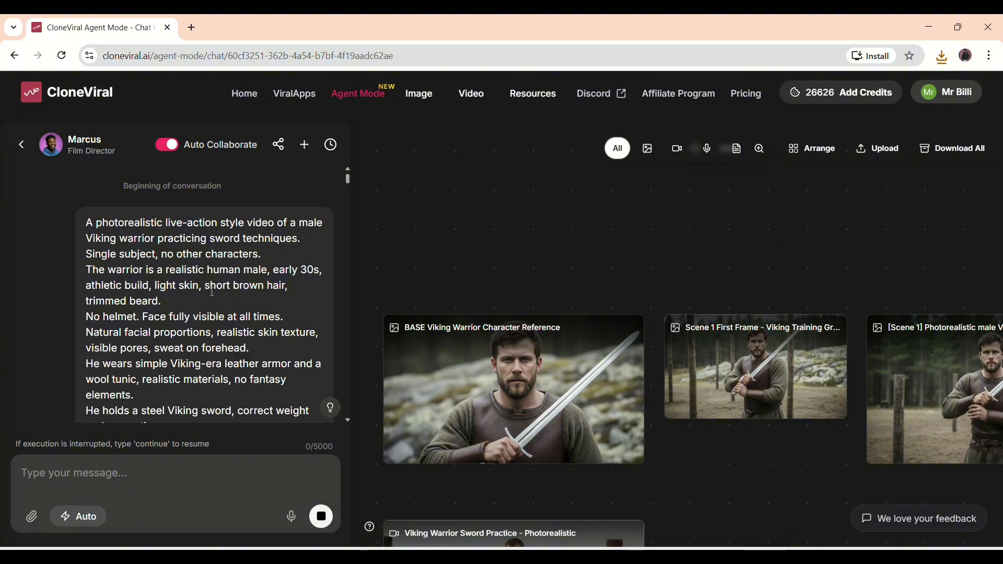
Scroll the chat history down until the Merged Video of 2 Clips result appears
{"action": "scroll", "scroll_direction": "down", "scroll_amount": 3}
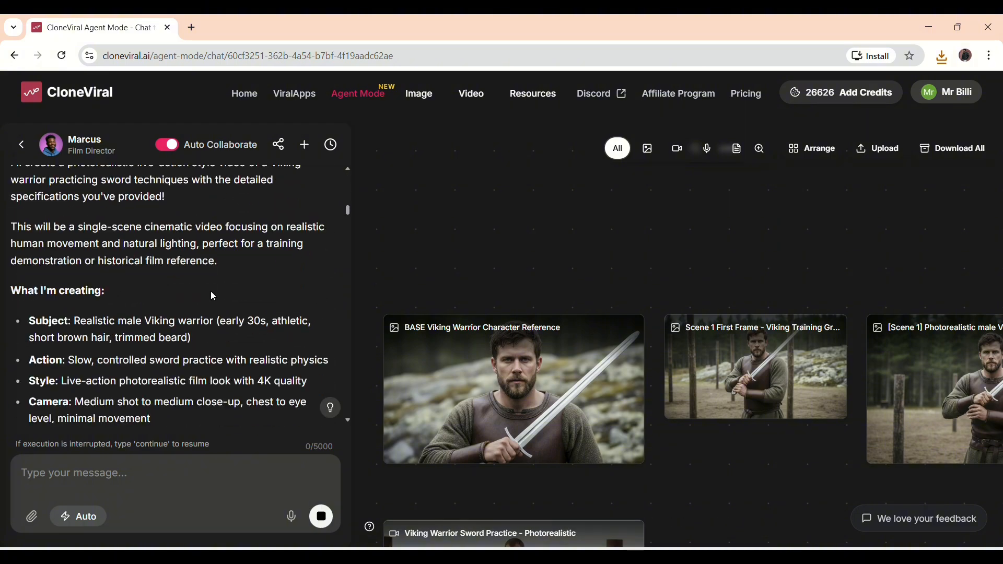
{"action": "scroll", "scroll_direction": "down", "scroll_amount": 3}
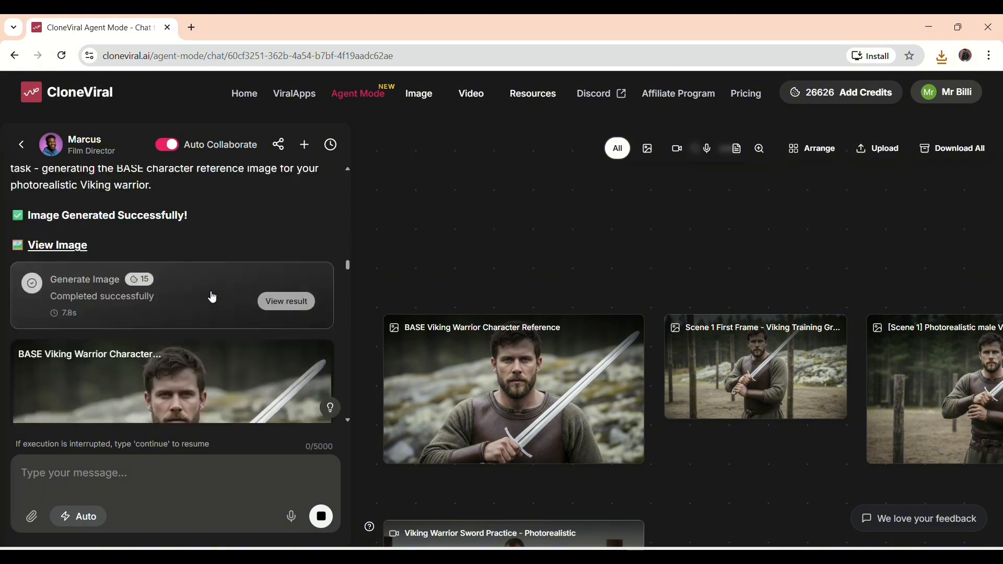
{"action": "scroll", "scroll_direction": "down", "scroll_amount": 3}
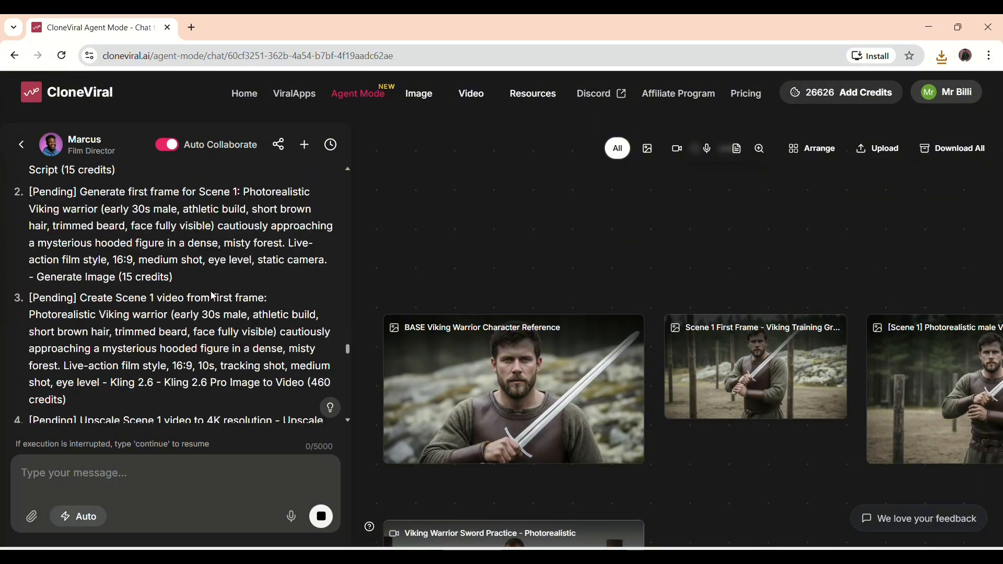
{"action": "scroll", "scroll_direction": "down", "scroll_amount": 3}
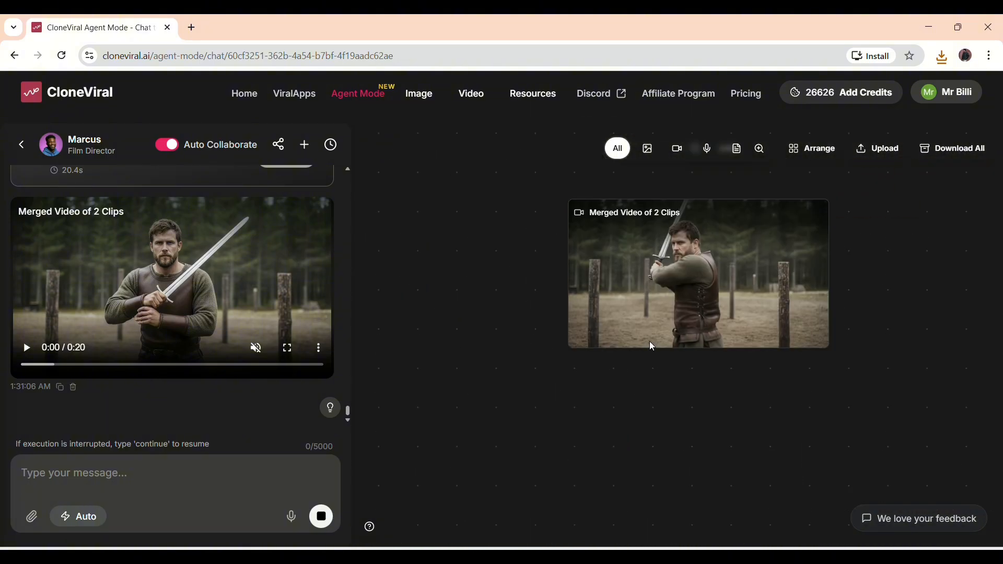
Preview the merged 20-second Viking video in the chat, then play it on the canvas
{"action": "left_click", "coordinate": [697, 274]}
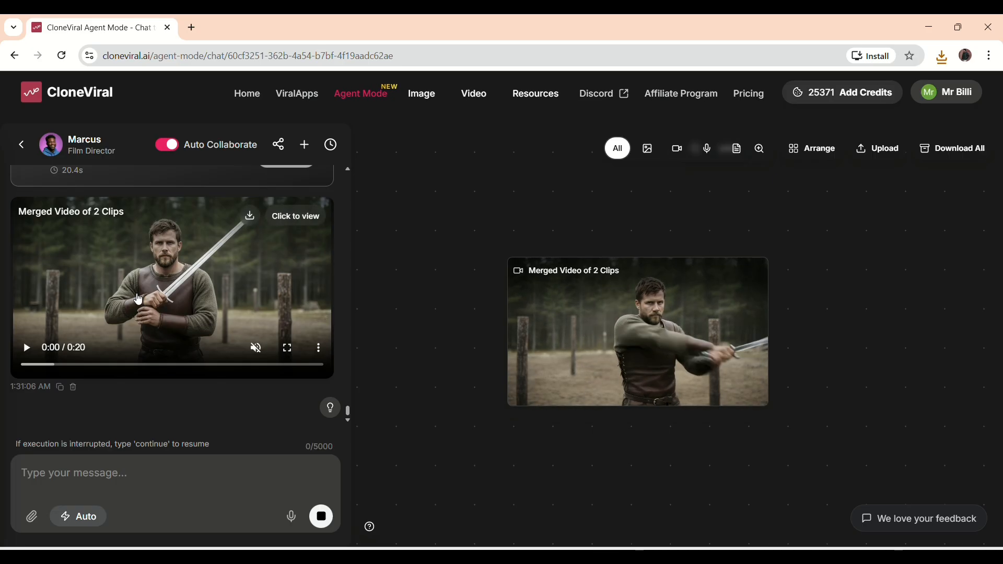
{"action": "left_click", "coordinate": [637, 331]}
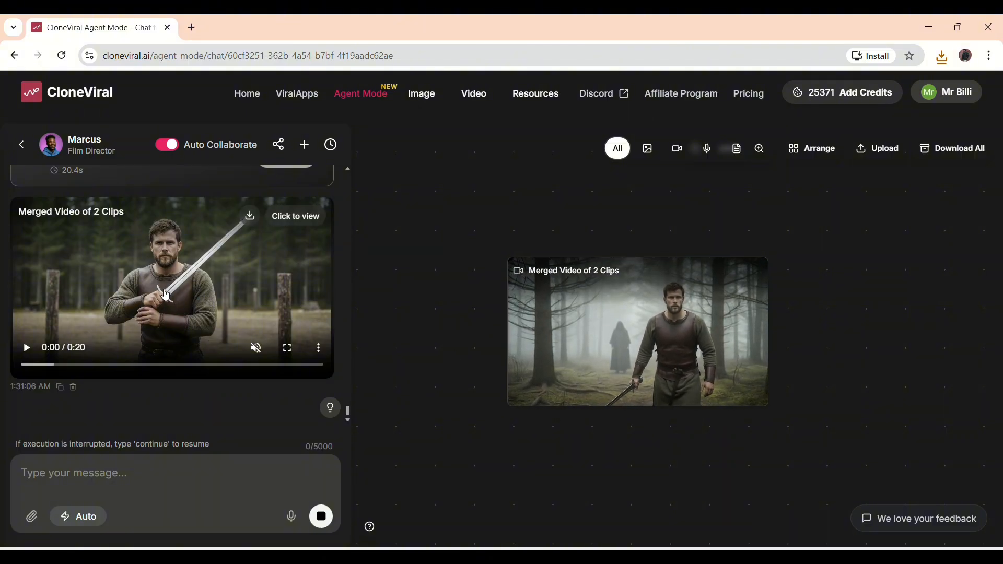
{"action": "left_click", "coordinate": [637, 332]}
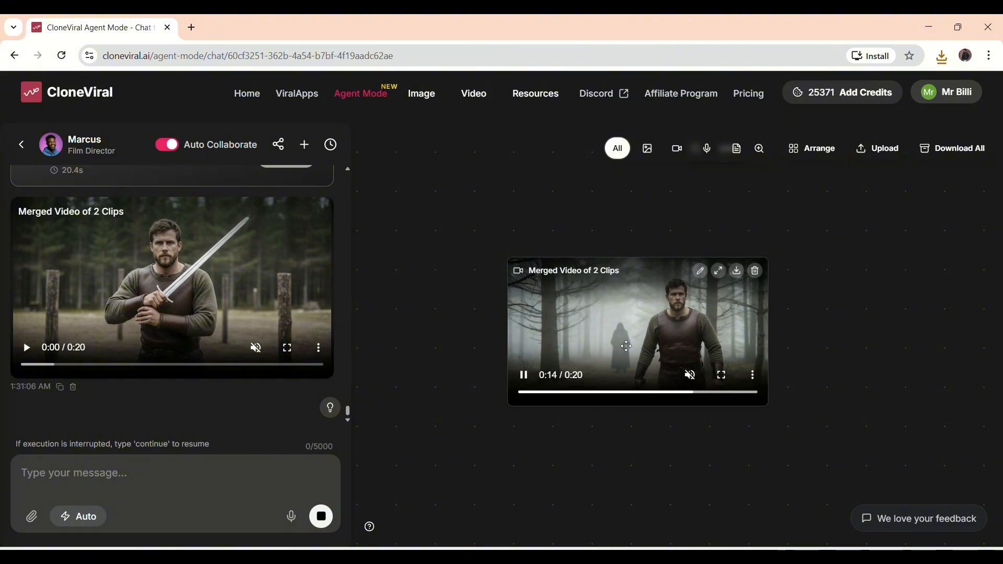
{"action": "left_click", "coordinate": [748, 93]}
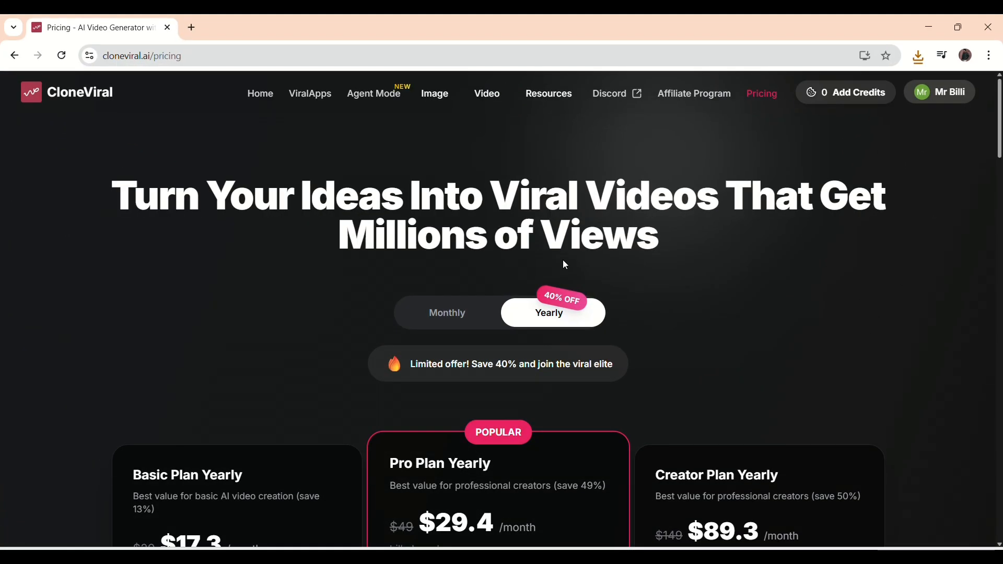
Compare the monthly plan prices, then return to yearly Basic, Pro and Creator plans
{"action": "scroll", "scroll_direction": "down", "scroll_amount": 3}
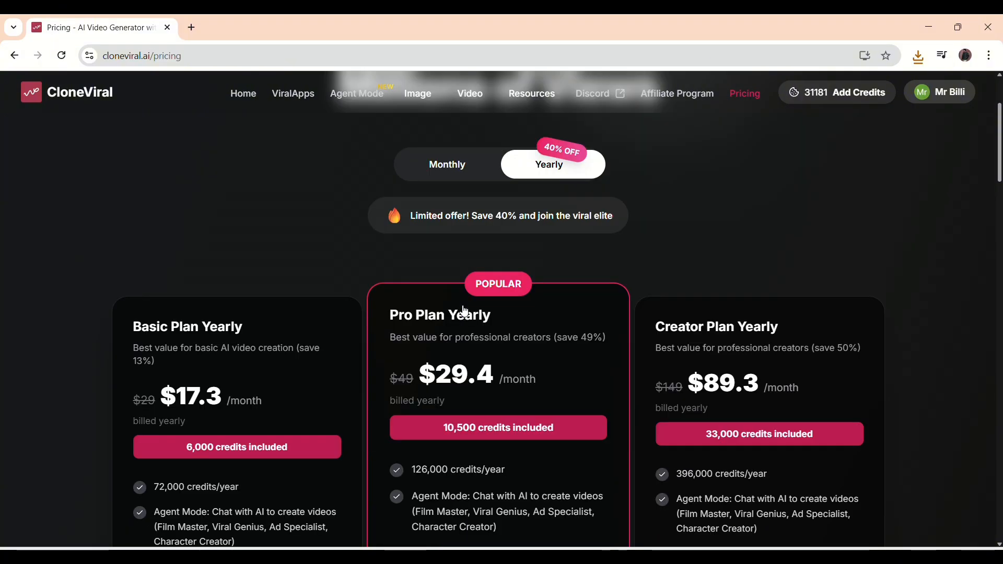
{"action": "left_click", "coordinate": [447, 164]}
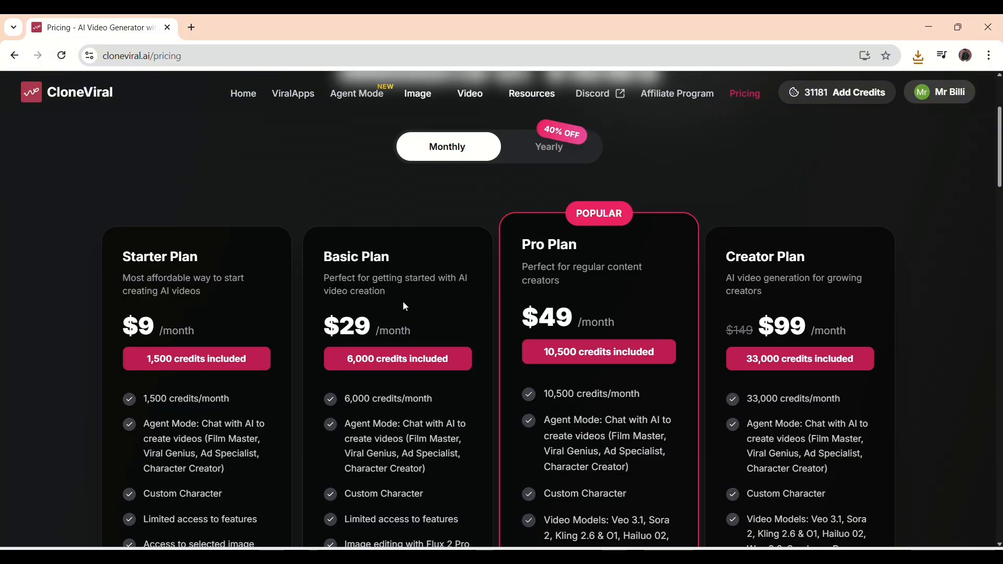
{"action": "scroll", "scroll_direction": "down", "scroll_amount": 3}
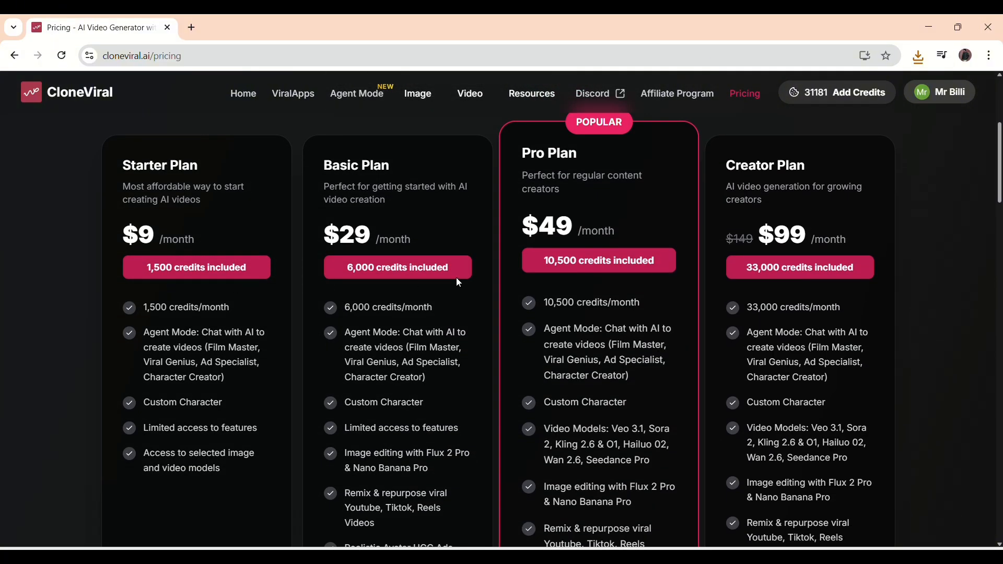
{"action": "mouse_move", "coordinate": [544, 327]}
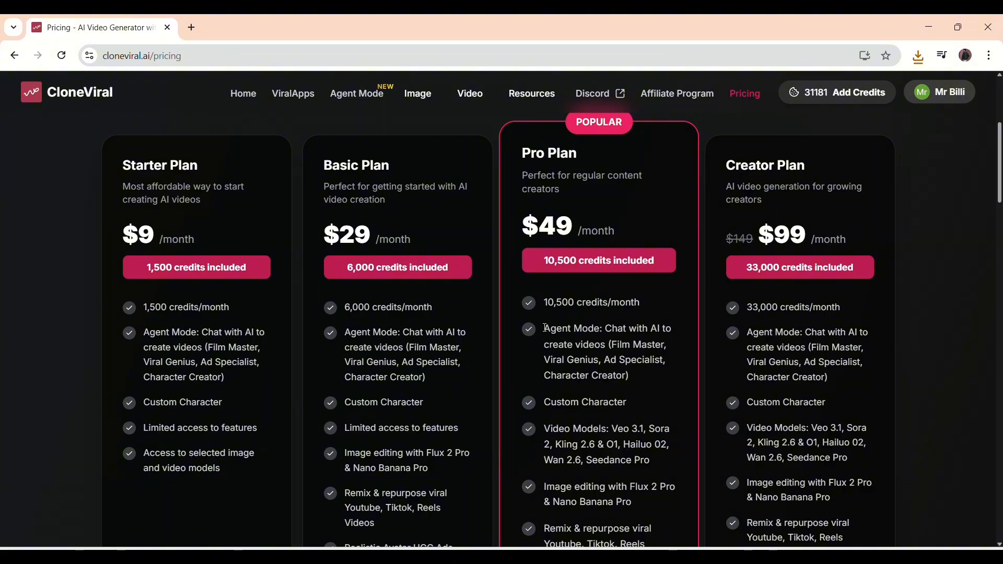
{"action": "left_click", "coordinate": [548, 173]}
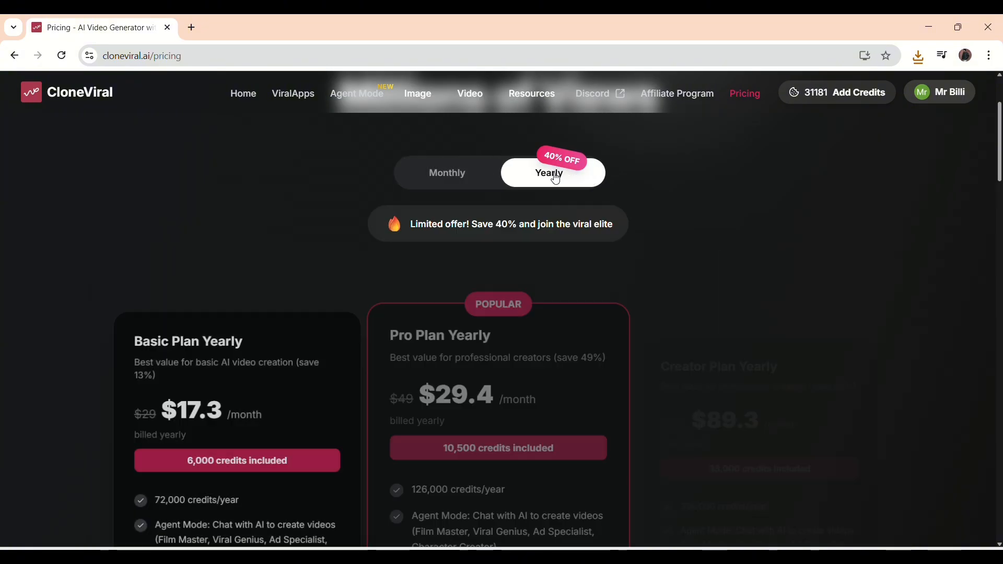
{"action": "scroll", "scroll_direction": "down", "scroll_amount": 3}
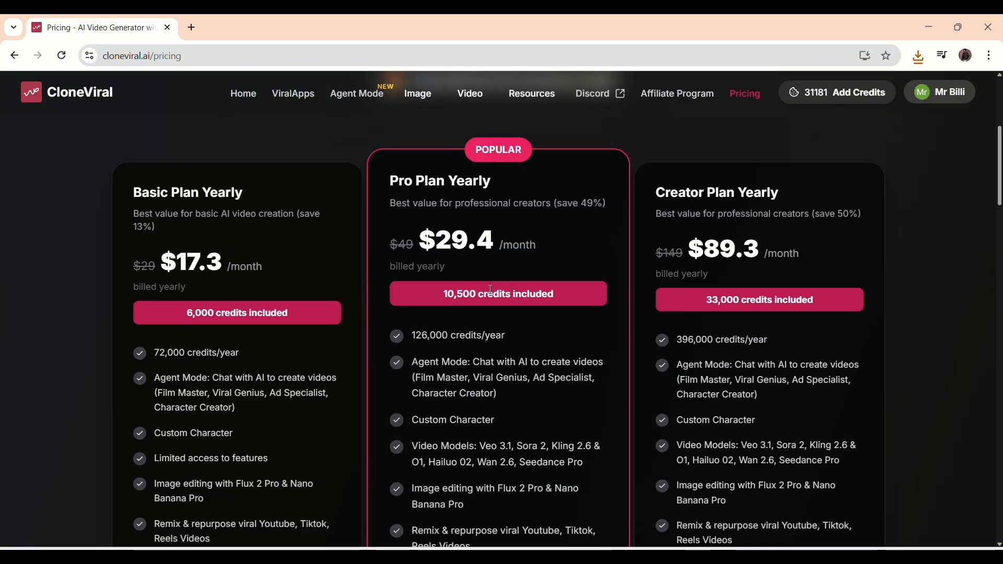